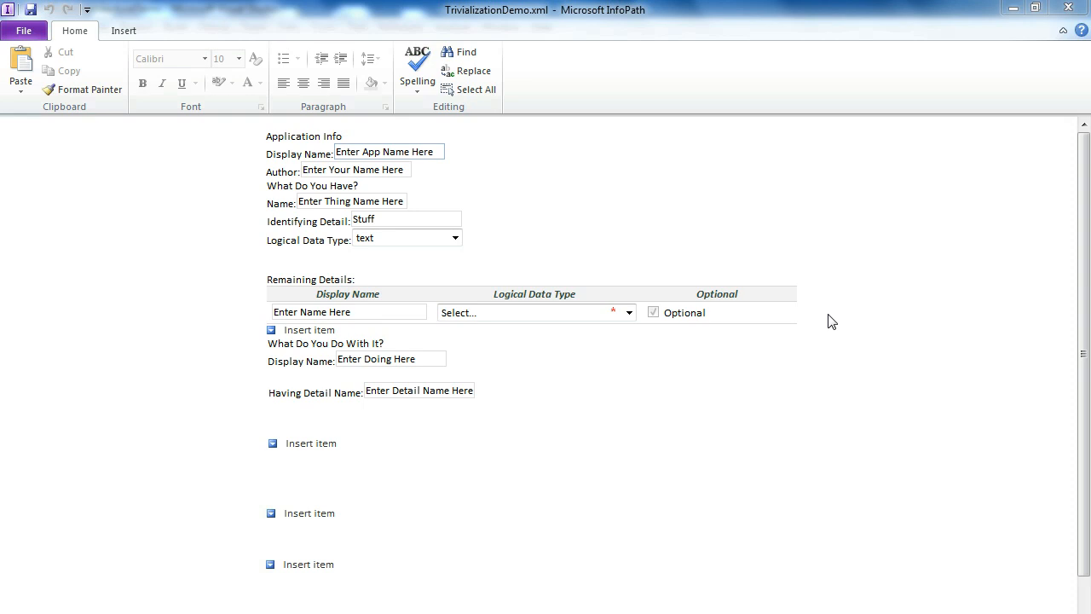
Select the 'Enter App Name Here' placeholder in the Display Name box.
{"action": "left_click", "coordinate": [388, 151]}
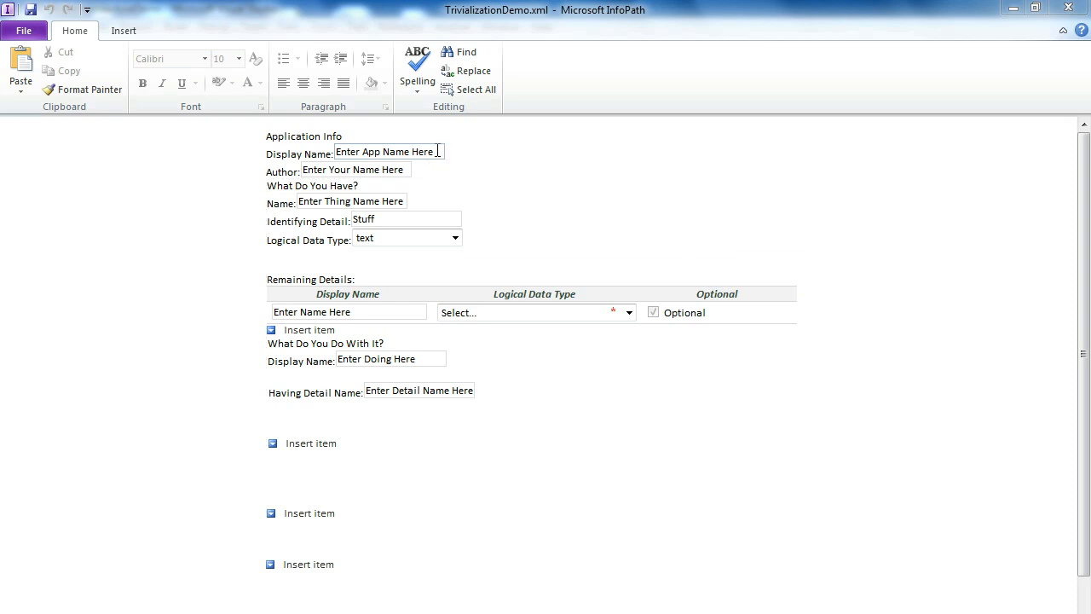
{"action": "double_click", "coordinate": [413, 151]}
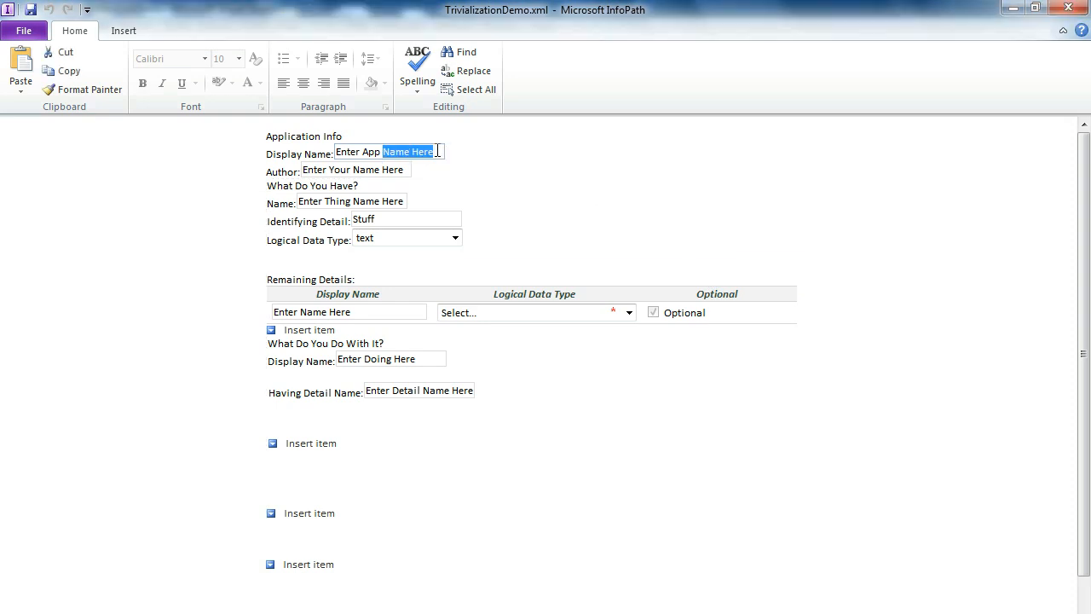
{"action": "triple_click", "coordinate": [384, 151]}
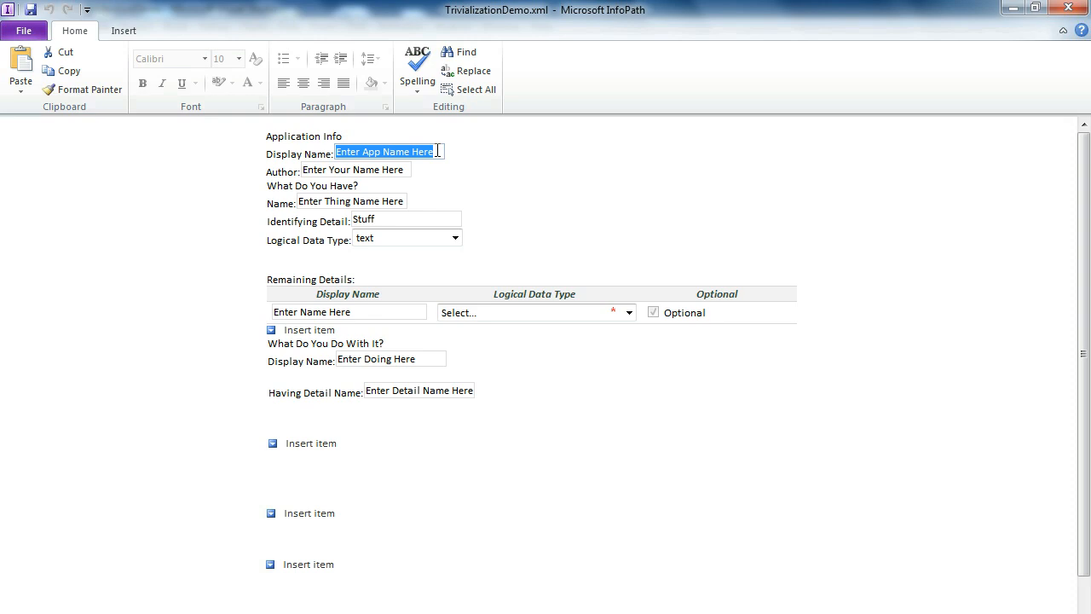
{"action": "left_click", "coordinate": [435, 152]}
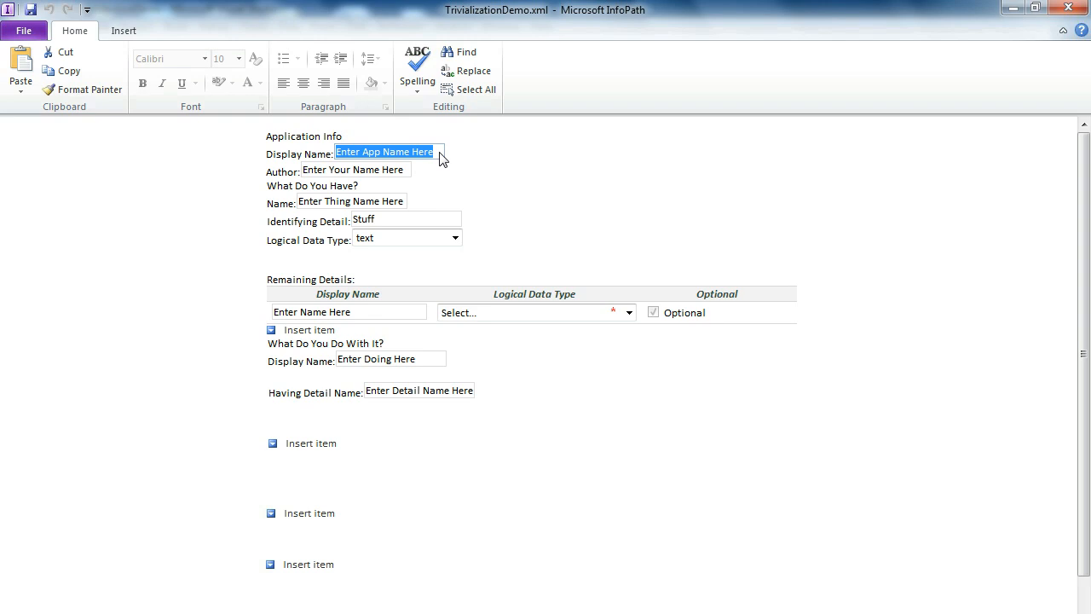
Enter 'Lego Management App' as display name and 'Android Author' as author.
{"action": "type", "text": "Lego"}
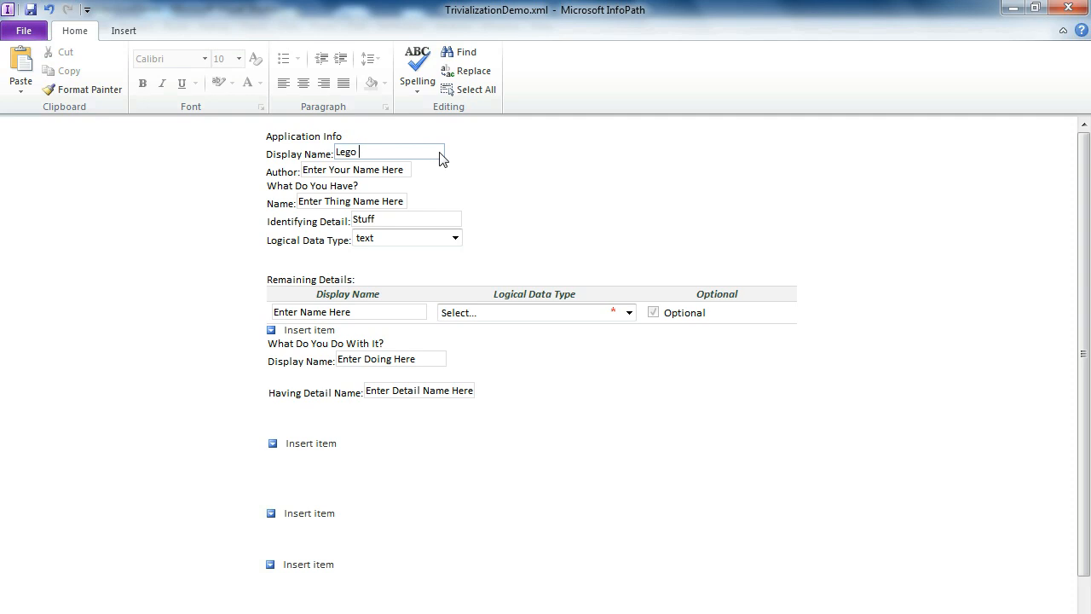
{"action": "type", "text": "Manage"}
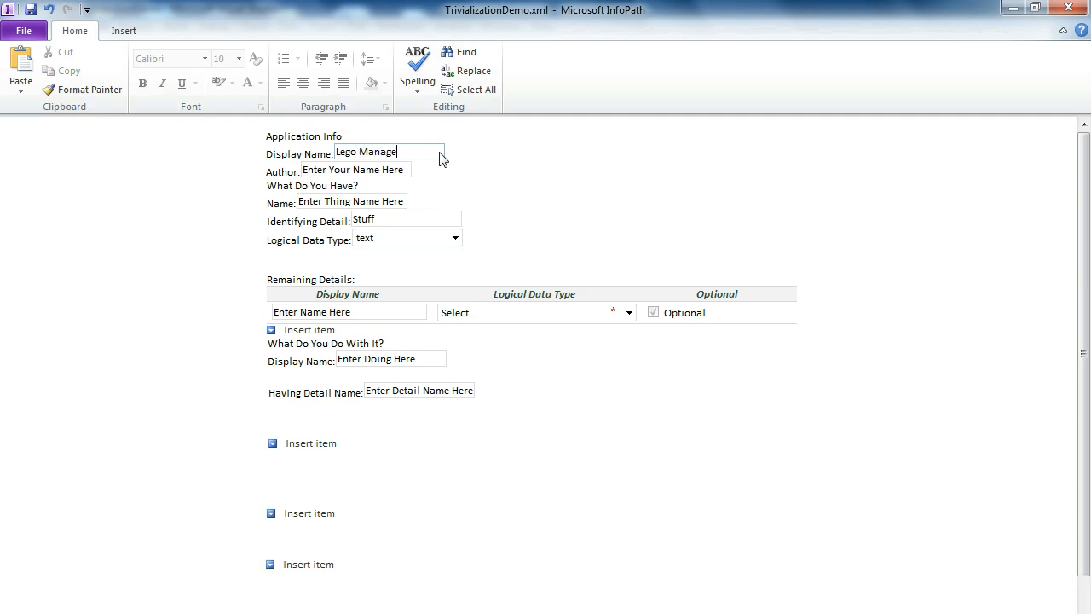
{"action": "type", "text": "ment App"}
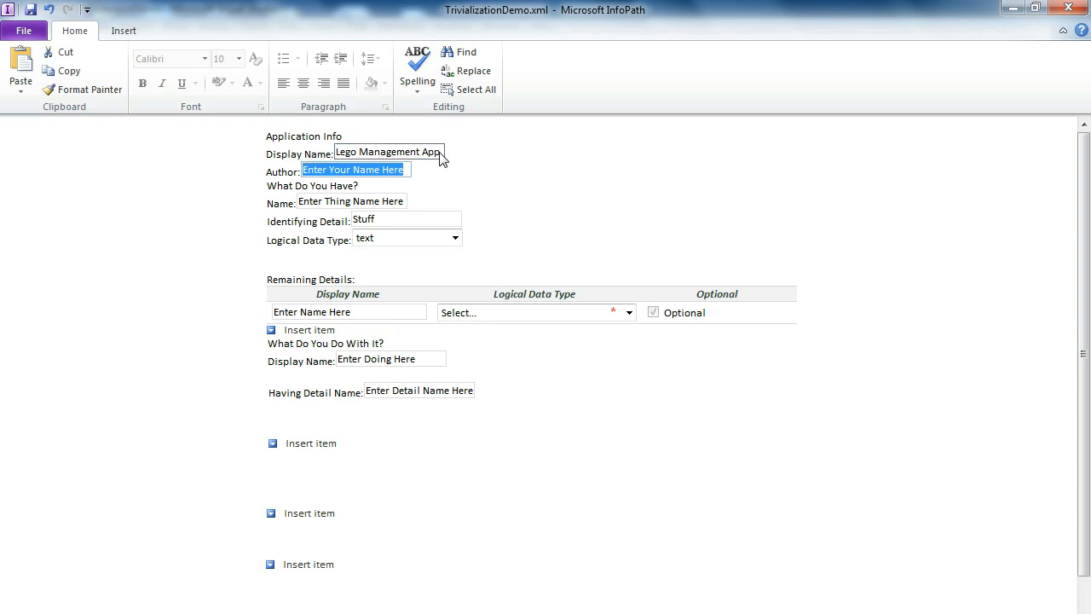
{"action": "type", "text": "Android A"}
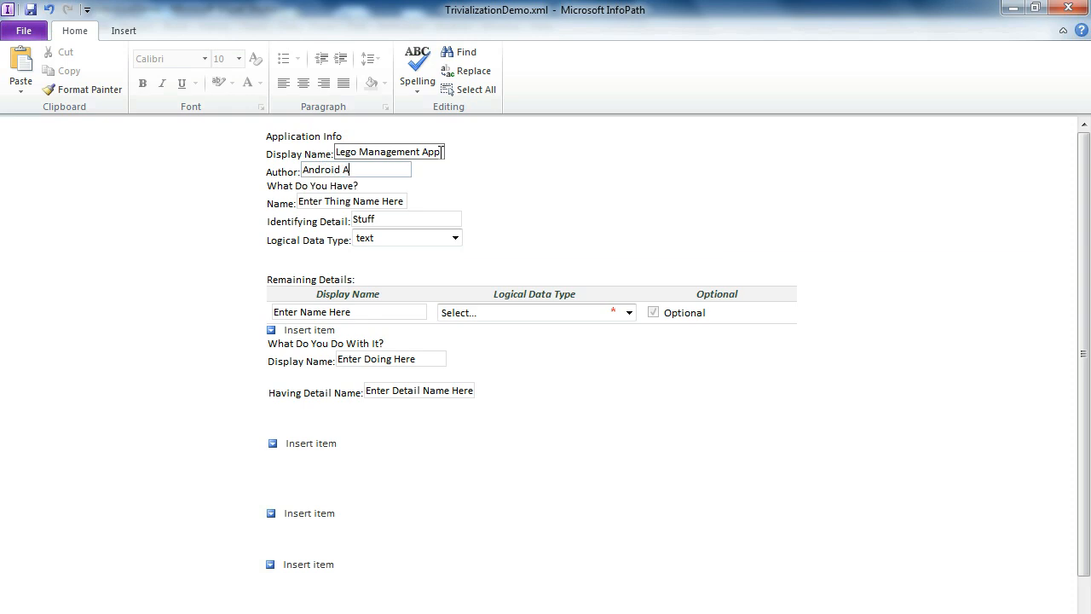
{"action": "type", "text": "uthor"}
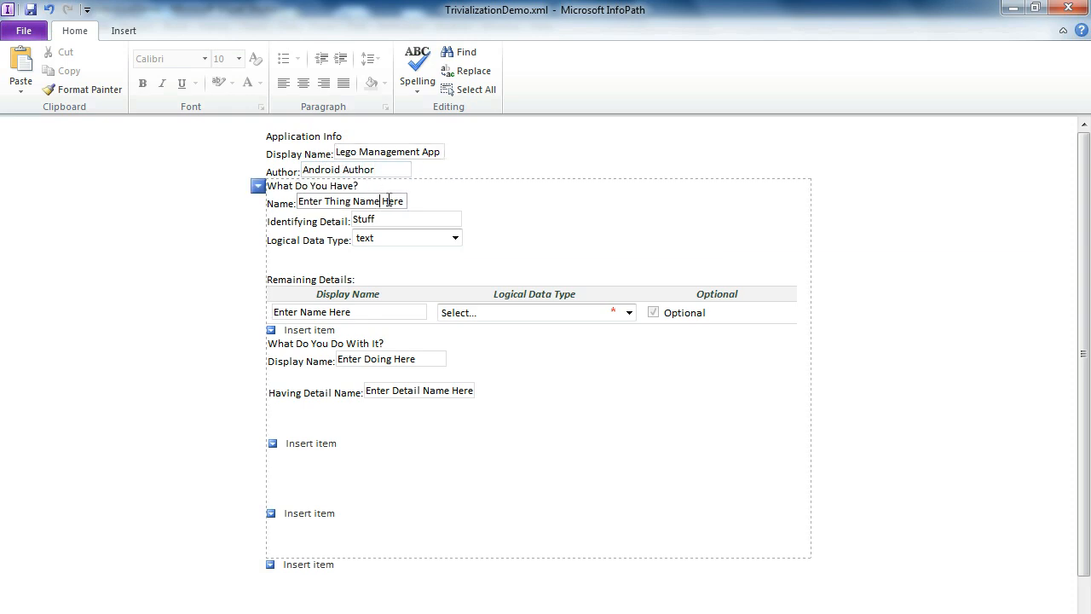
Name the thing Lego, identified by Part Code with number data type.
{"action": "double_click", "coordinate": [392, 200]}
{"action": "type", "text": "Lego"}
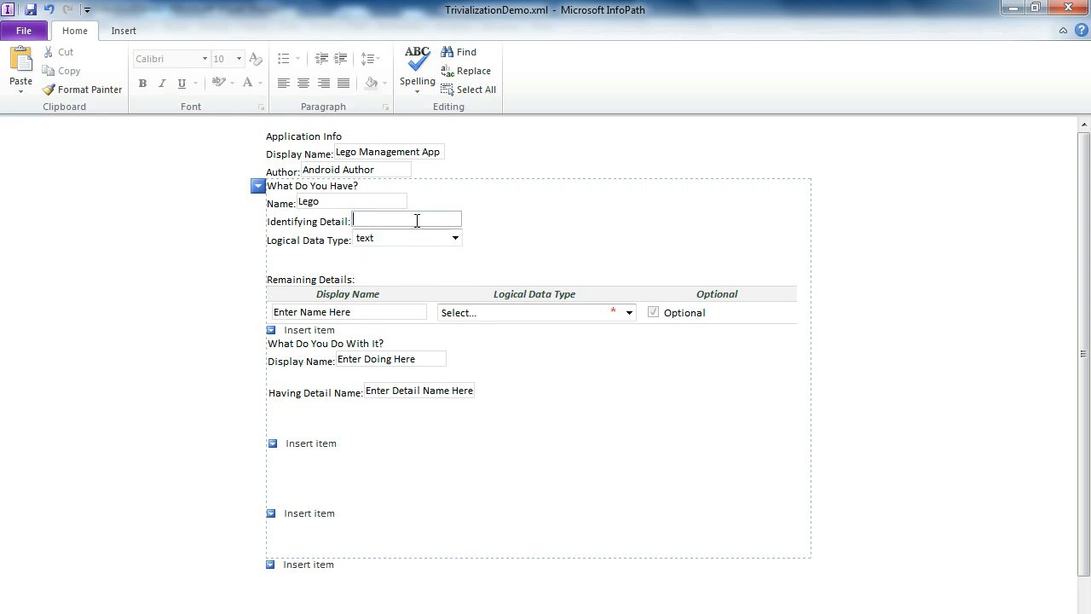
{"action": "type", "text": "Part Code"}
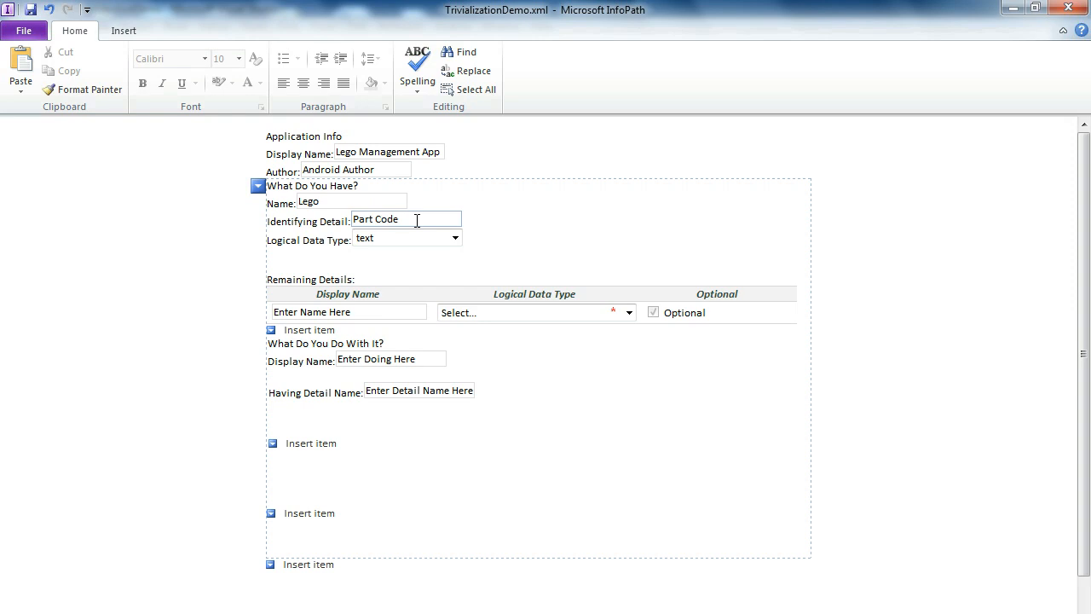
{"action": "mouse_move", "coordinate": [455, 239]}
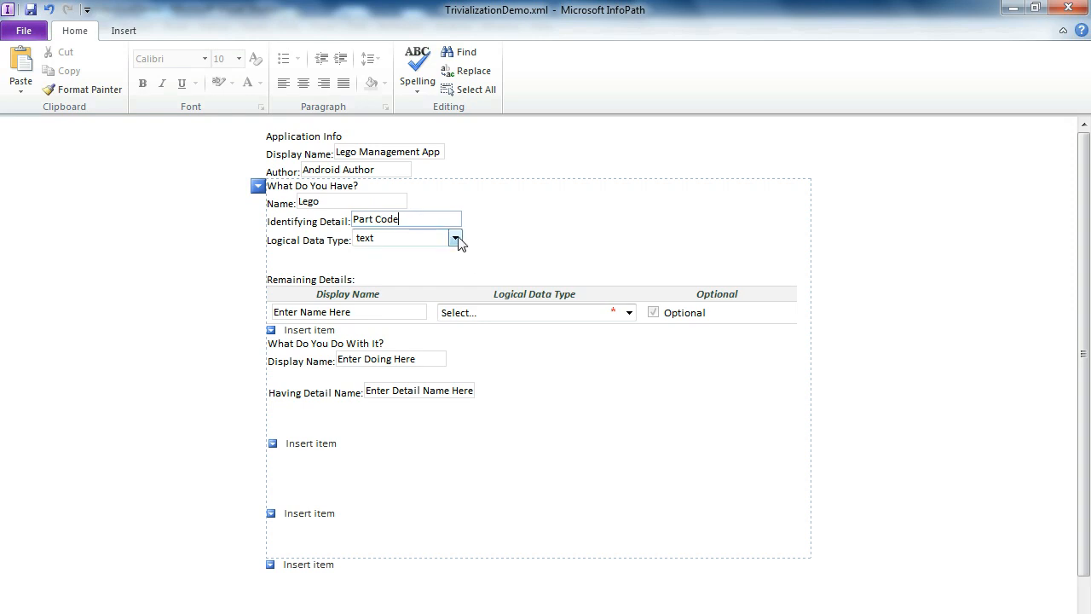
{"action": "left_click", "coordinate": [457, 238]}
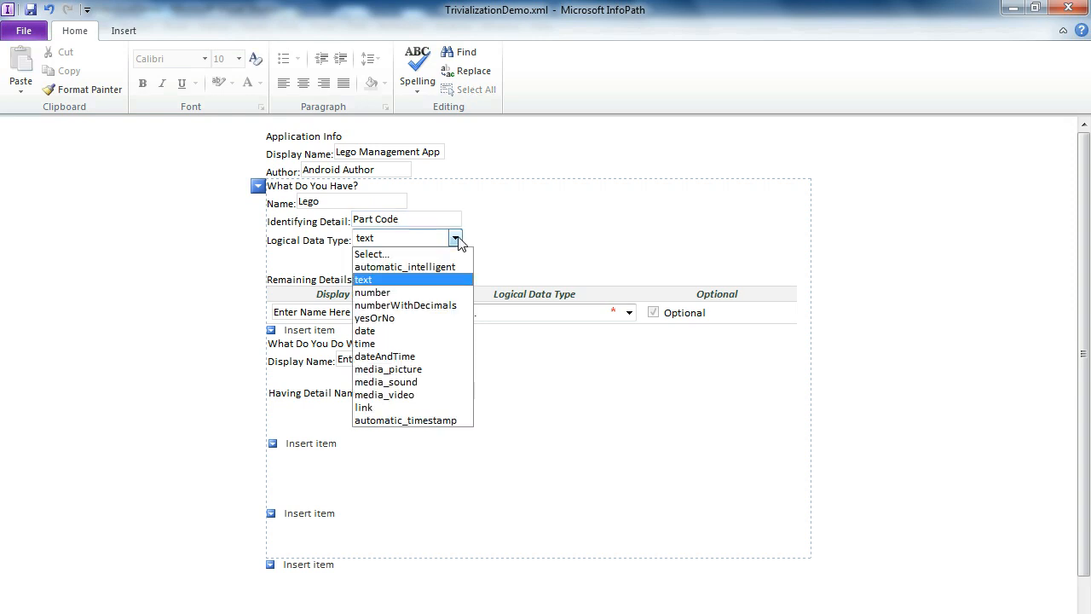
{"action": "left_click", "coordinate": [373, 292]}
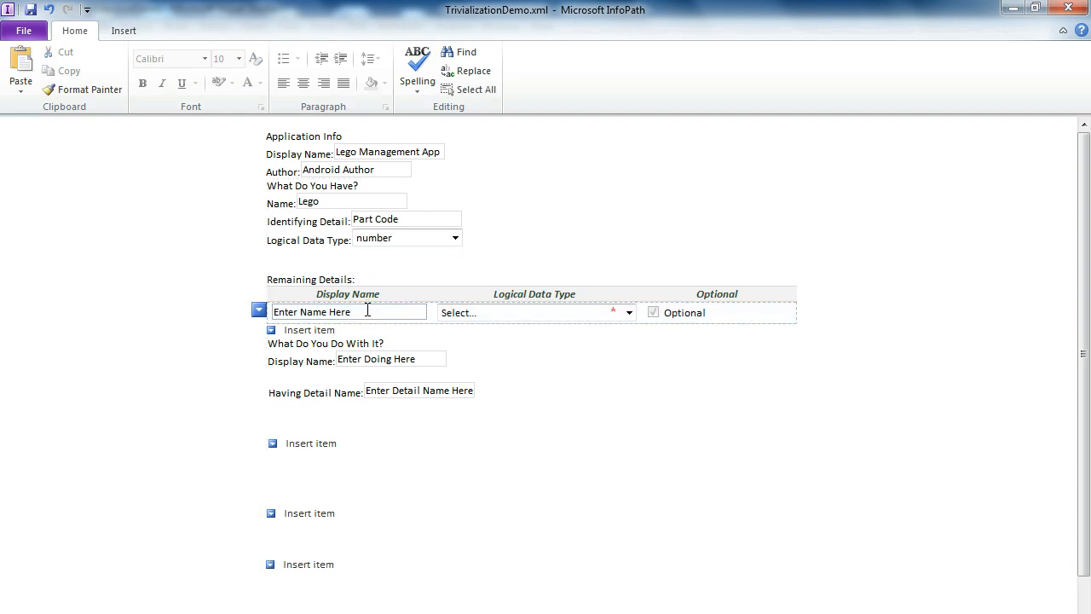
Add remaining details Package Name as text and Approx Price as number.
{"action": "type", "text": "Package Name"}
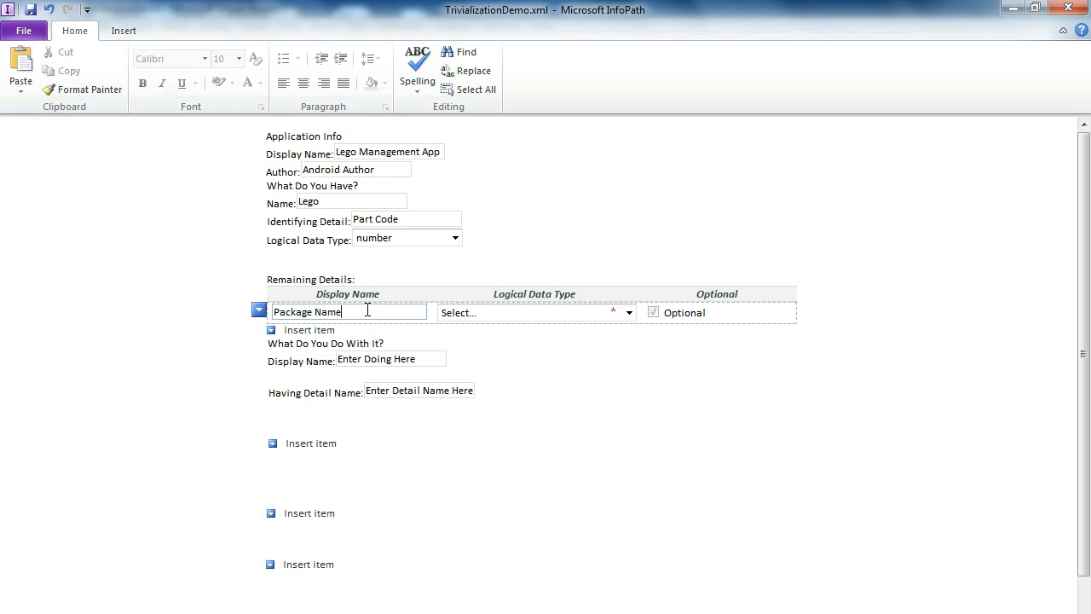
{"action": "left_click", "coordinate": [627, 312]}
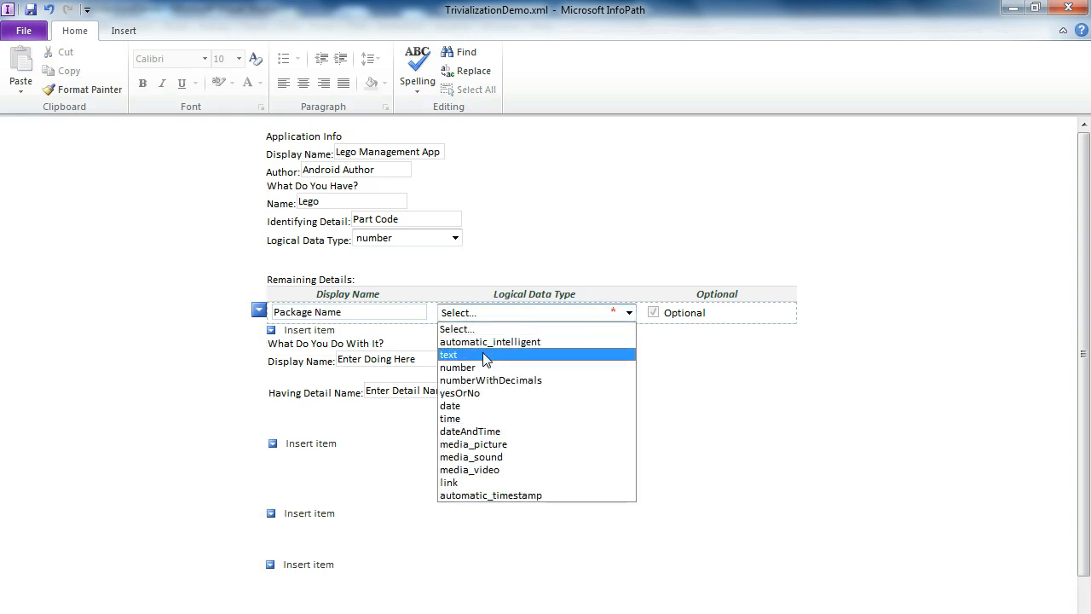
{"action": "left_click", "coordinate": [449, 354]}
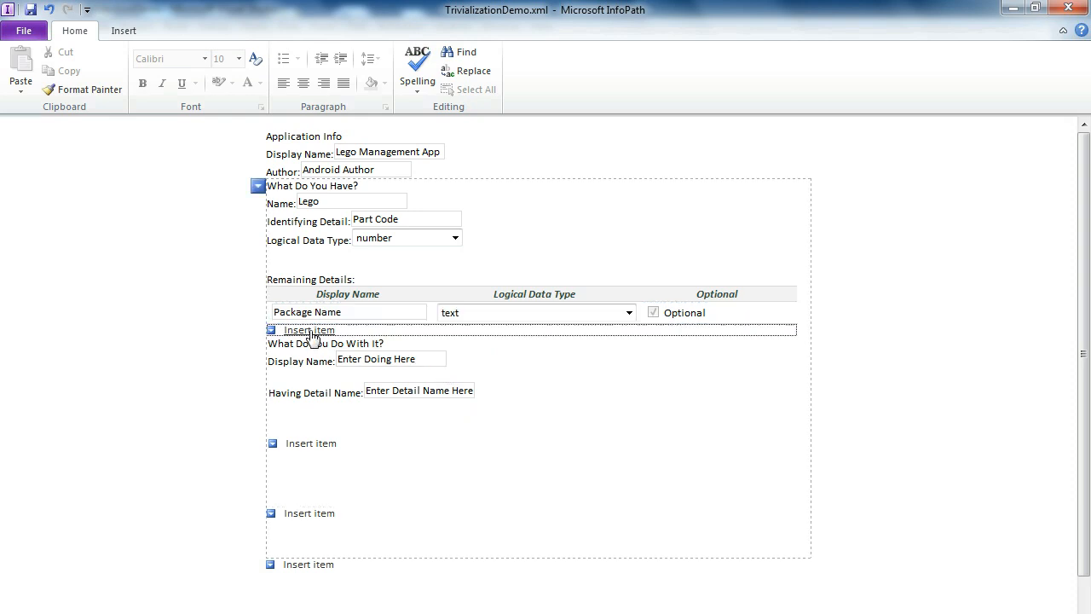
{"action": "left_click", "coordinate": [309, 330]}
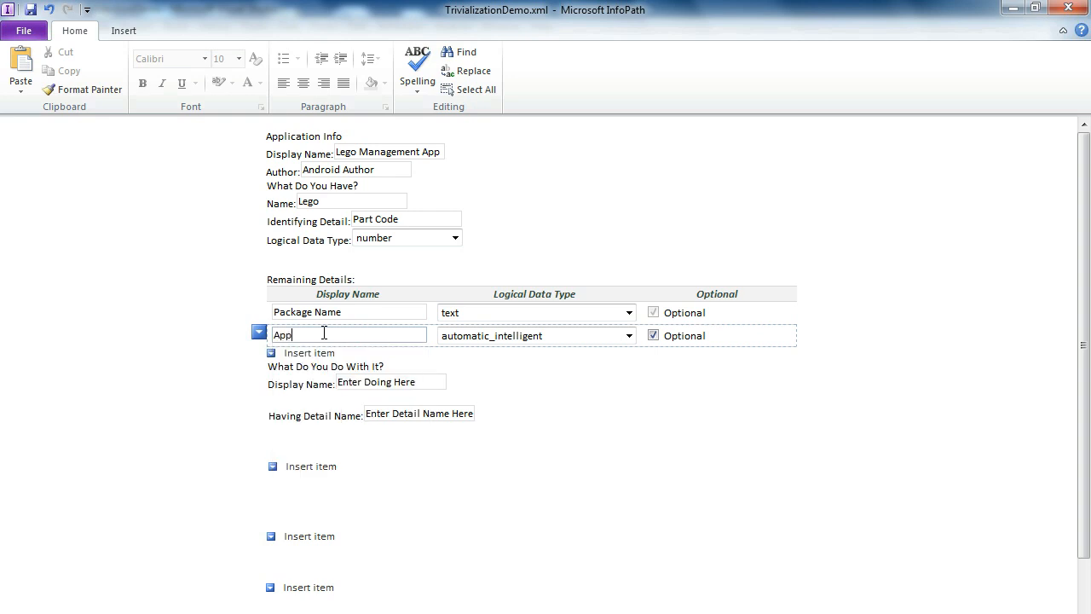
{"action": "type", "text": "Approx Price"}
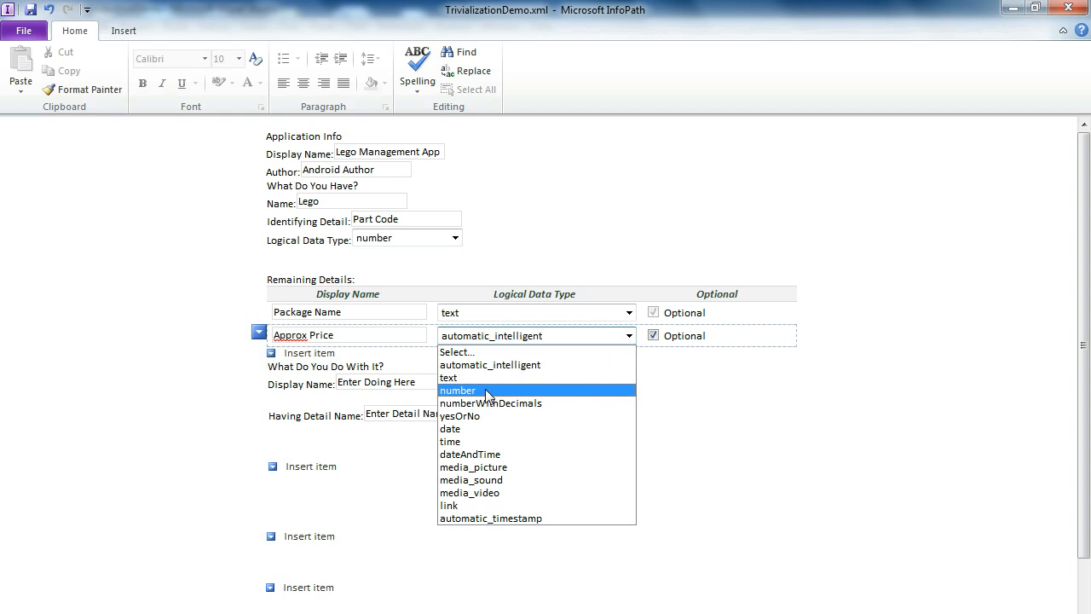
{"action": "left_click", "coordinate": [456, 390]}
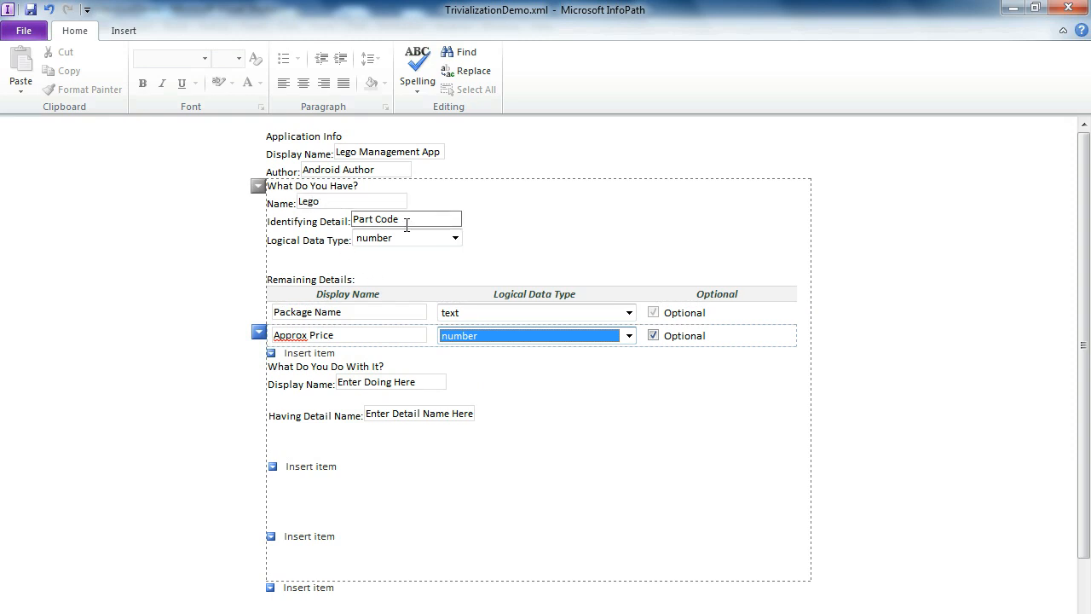
{"action": "mouse_move", "coordinate": [391, 233]}
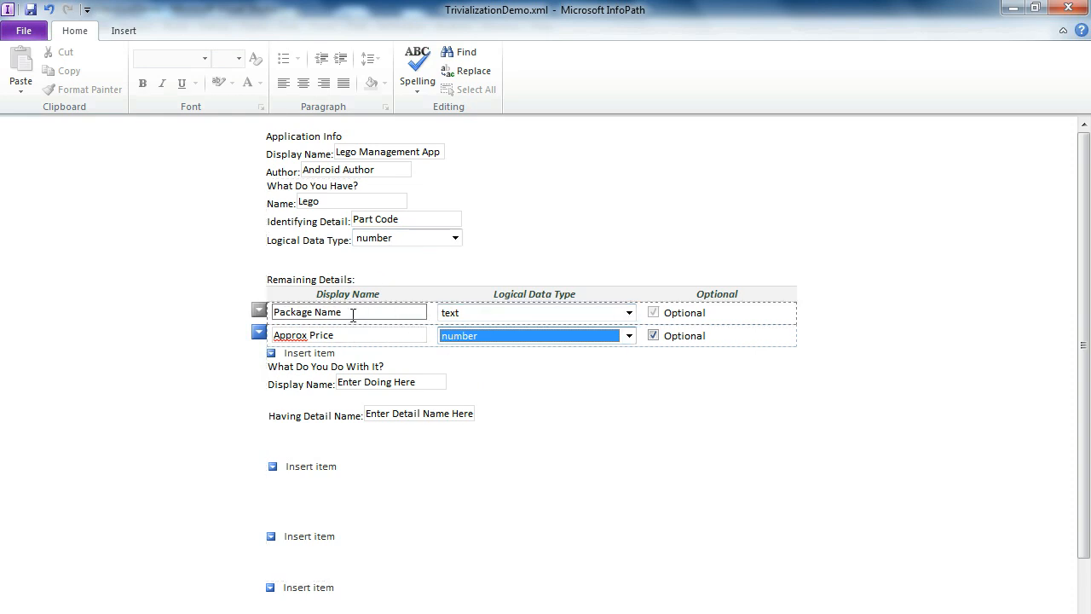
Name the first operation 'Set Package Name' with Package Name as its detail.
{"action": "left_click", "coordinate": [349, 334]}
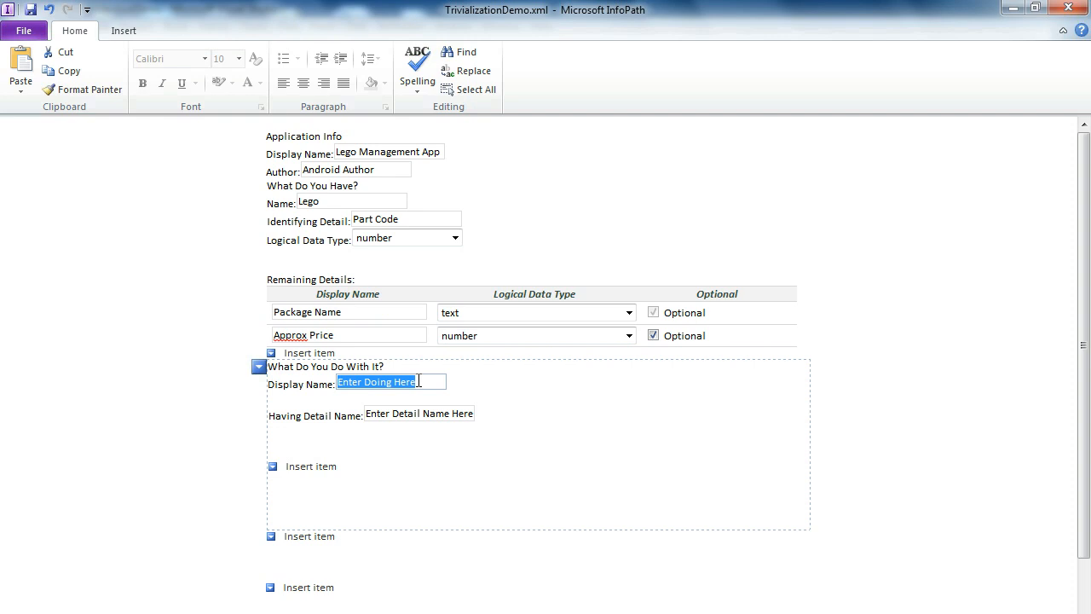
{"action": "type", "text": "Set"}
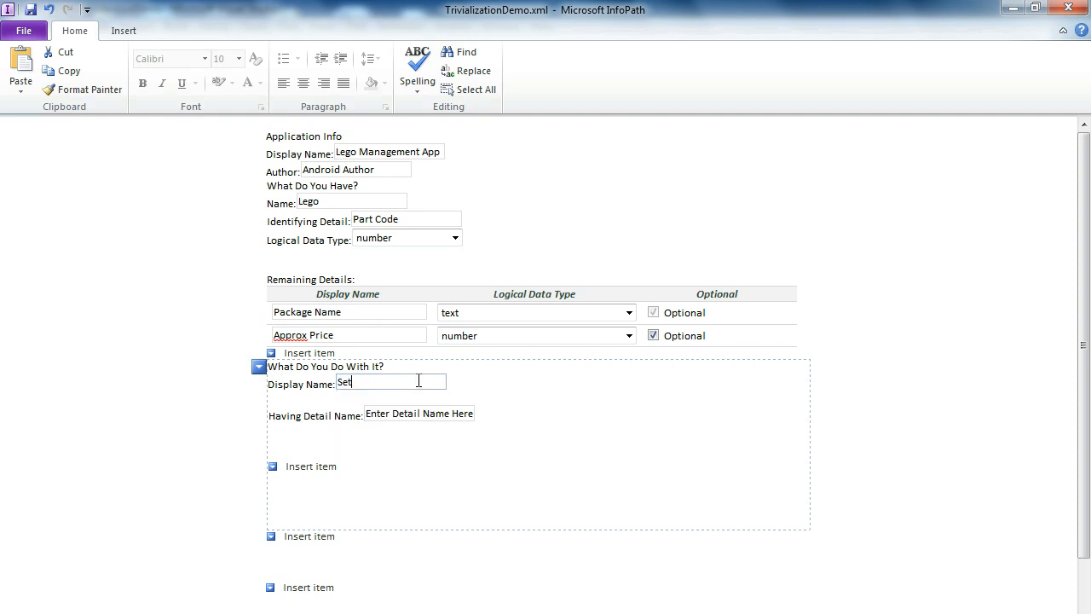
{"action": "type", "text": "\" \""}
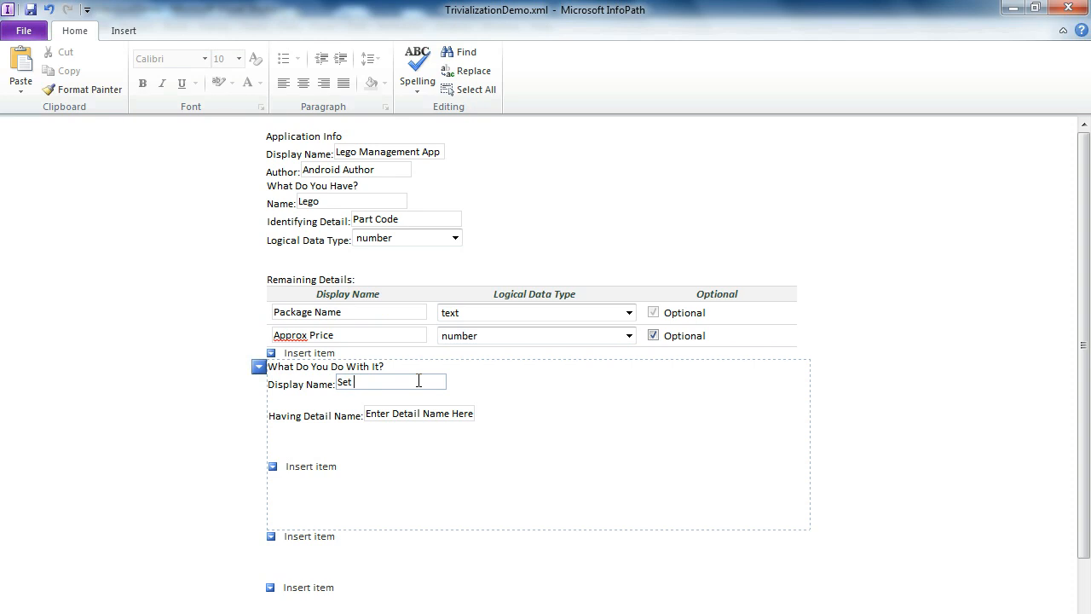
{"action": "type", "text": "Package Name"}
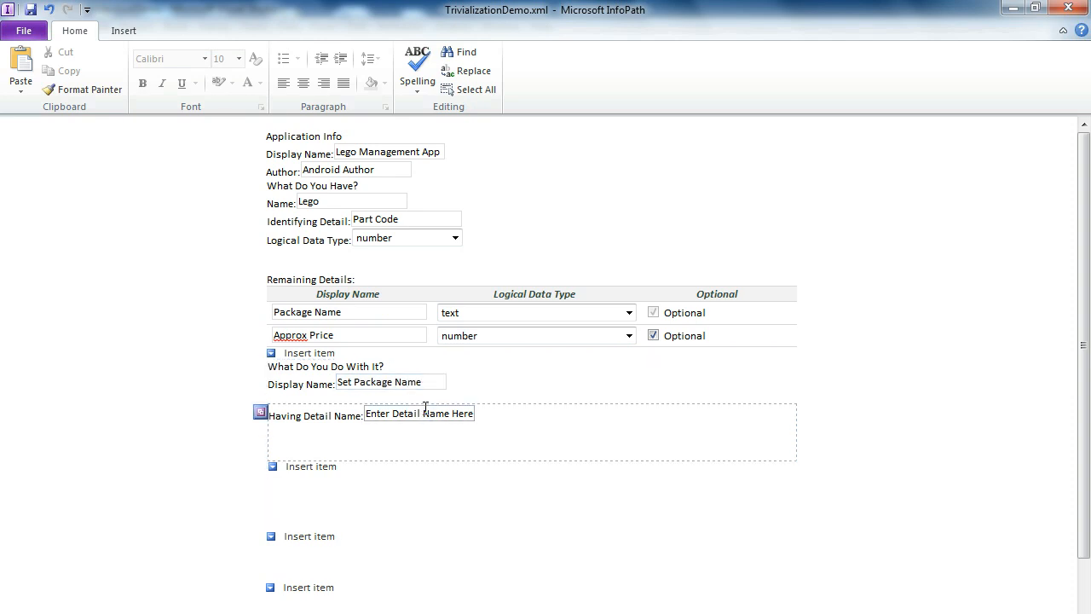
{"action": "double_click", "coordinate": [418, 414]}
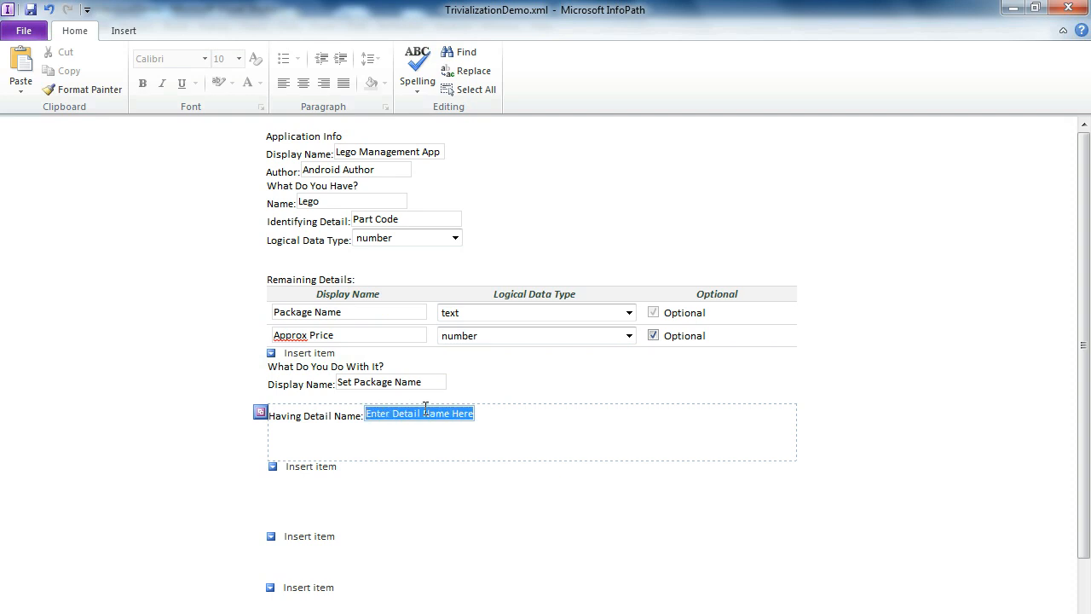
{"action": "type", "text": "Par"}
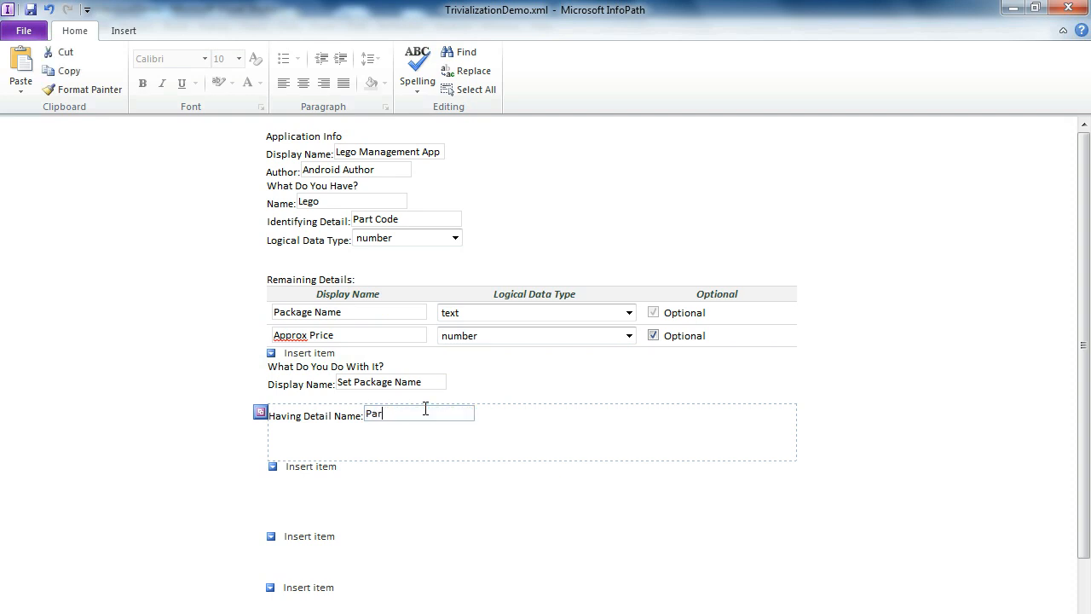
{"action": "type", "text": "Package Name"}
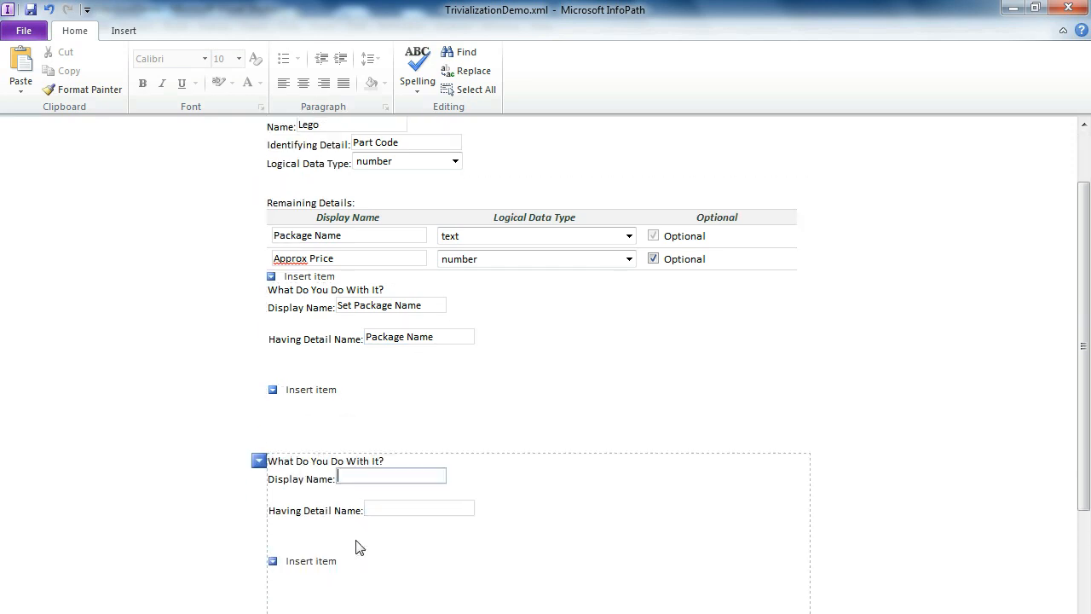
Name the second operation 'Set Price' with Approx Price as its detail.
{"action": "left_click", "coordinate": [390, 476]}
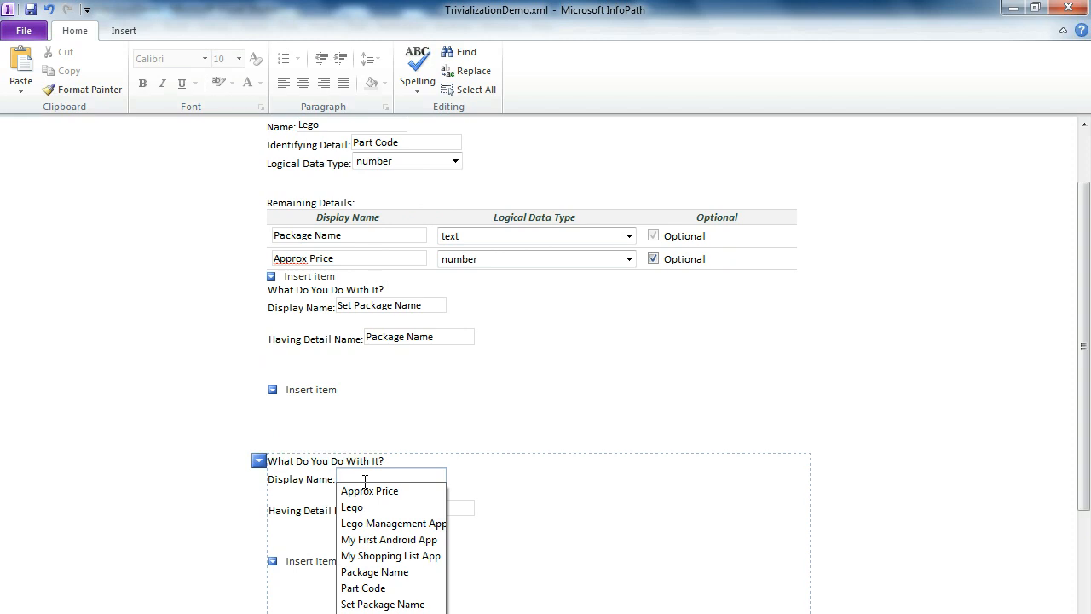
{"action": "type", "text": "Set Price"}
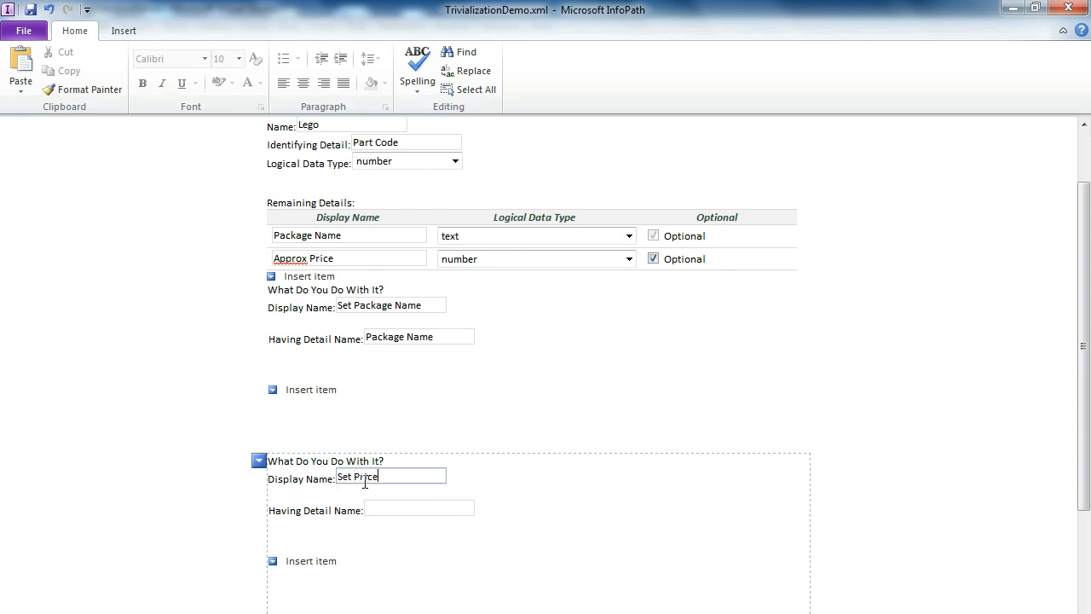
{"action": "type", "text": "Apj"}
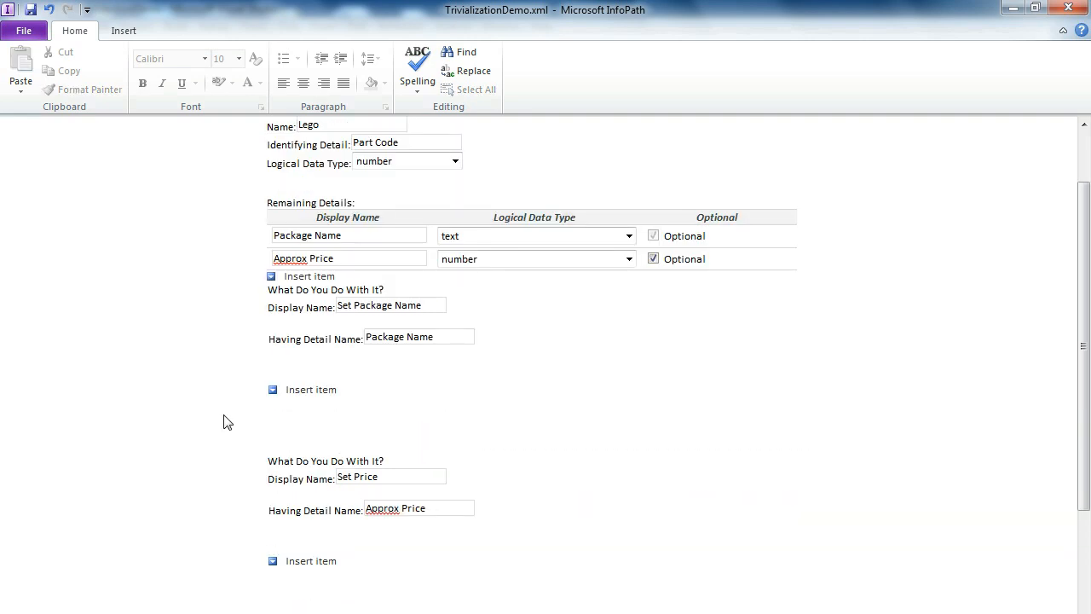
Scroll back to the top of the form and switch to Visual Studio.
{"action": "scroll", "scroll_direction": "up", "scroll_amount": 3}
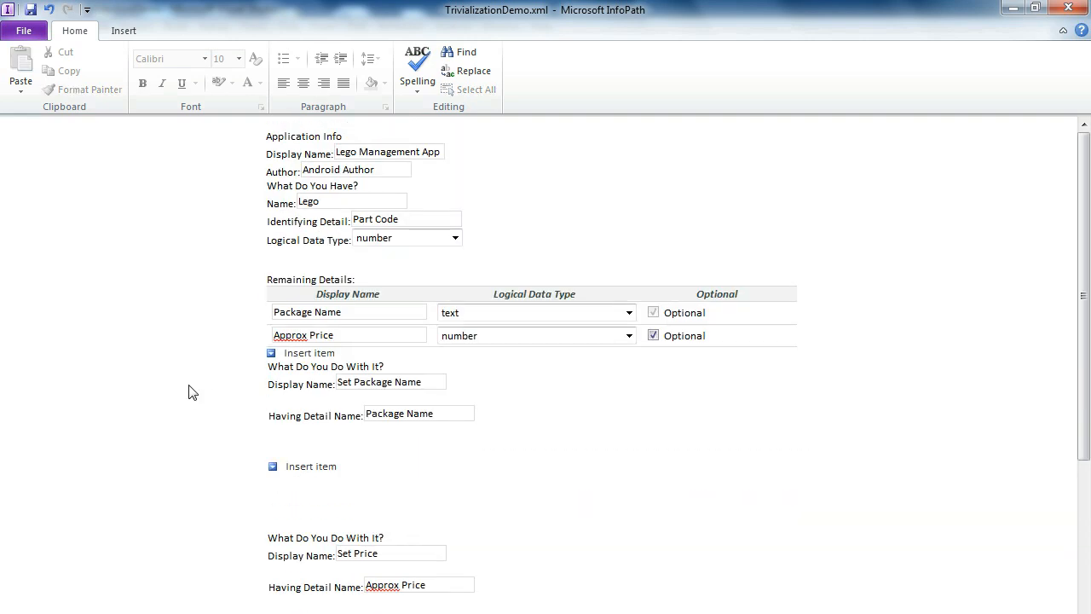
{"action": "mouse_move", "coordinate": [175, 360]}
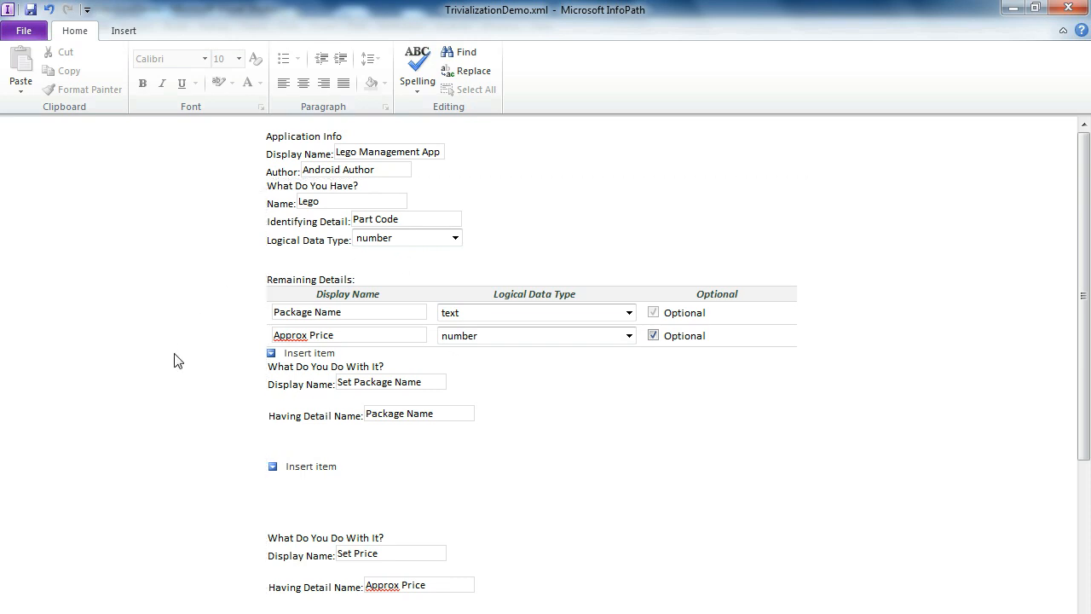
{"action": "left_click", "coordinate": [349, 201]}
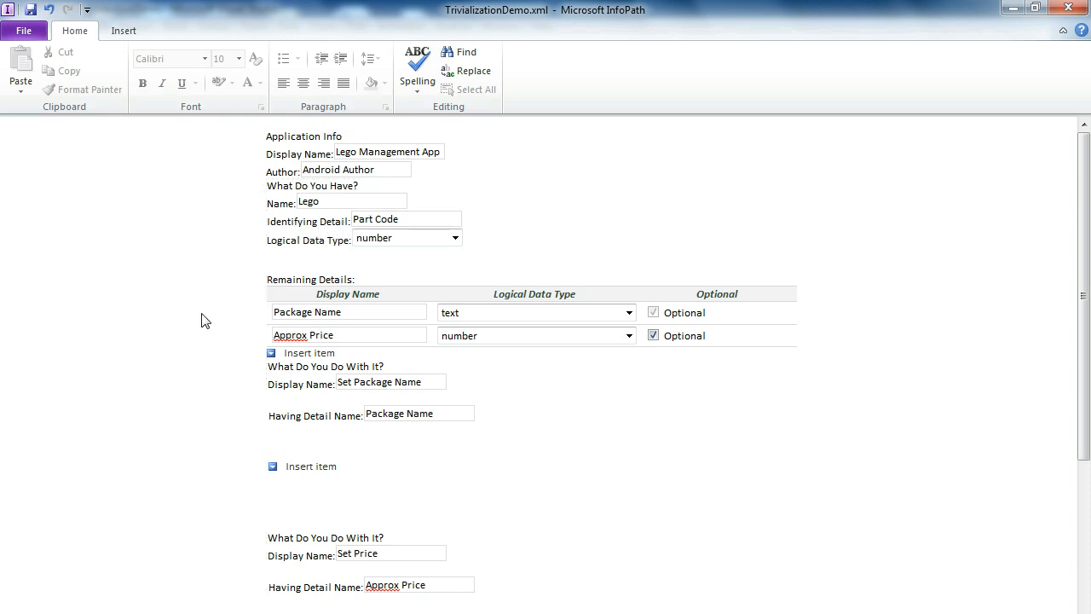
{"action": "mouse_move", "coordinate": [243, 324]}
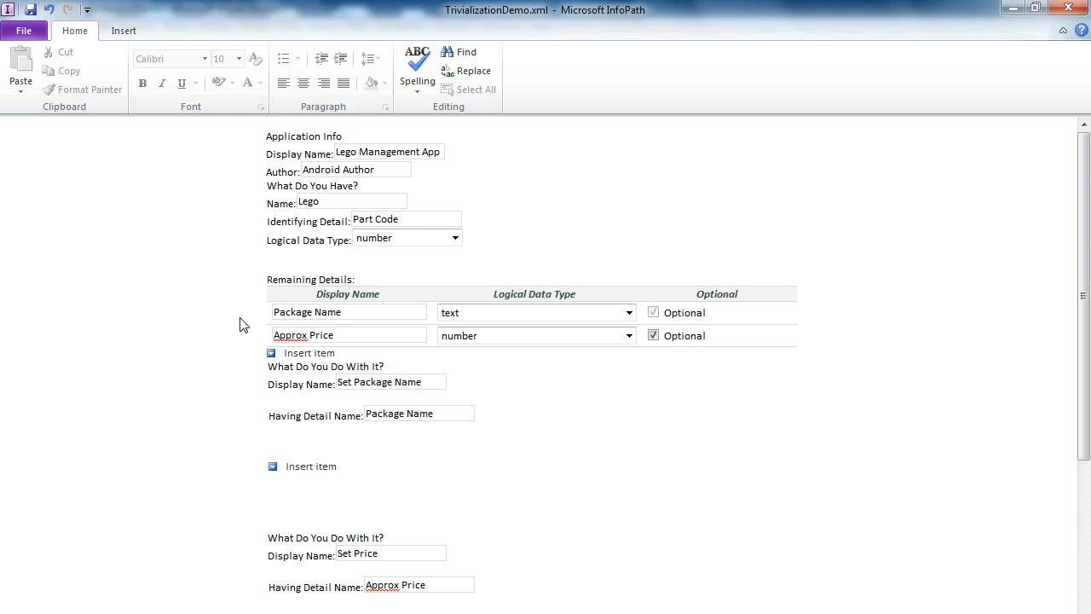
{"action": "mouse_move", "coordinate": [215, 327]}
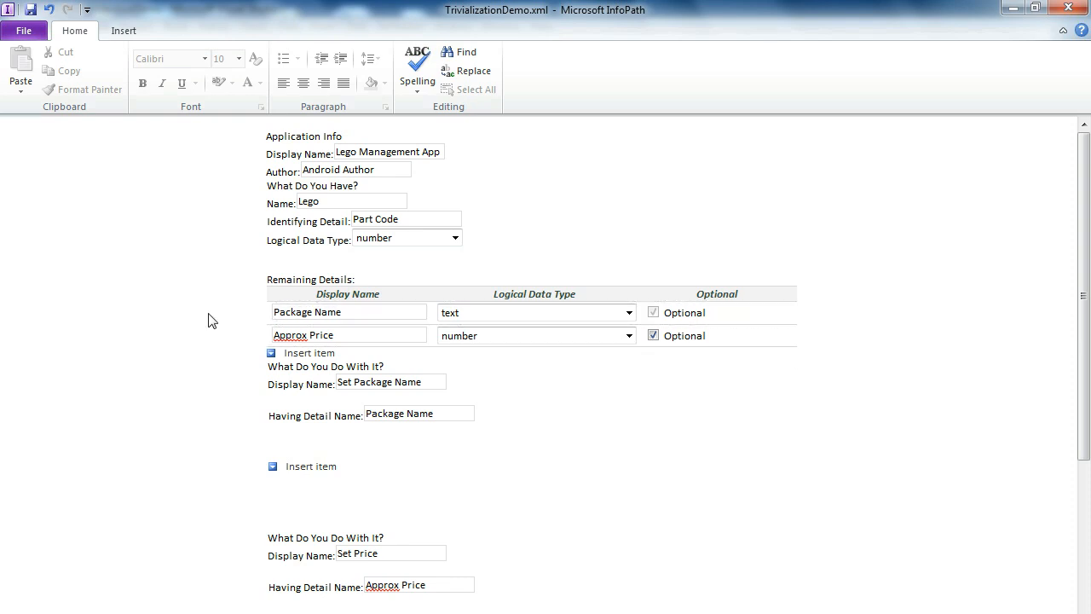
{"action": "mouse_move", "coordinate": [44, 71]}
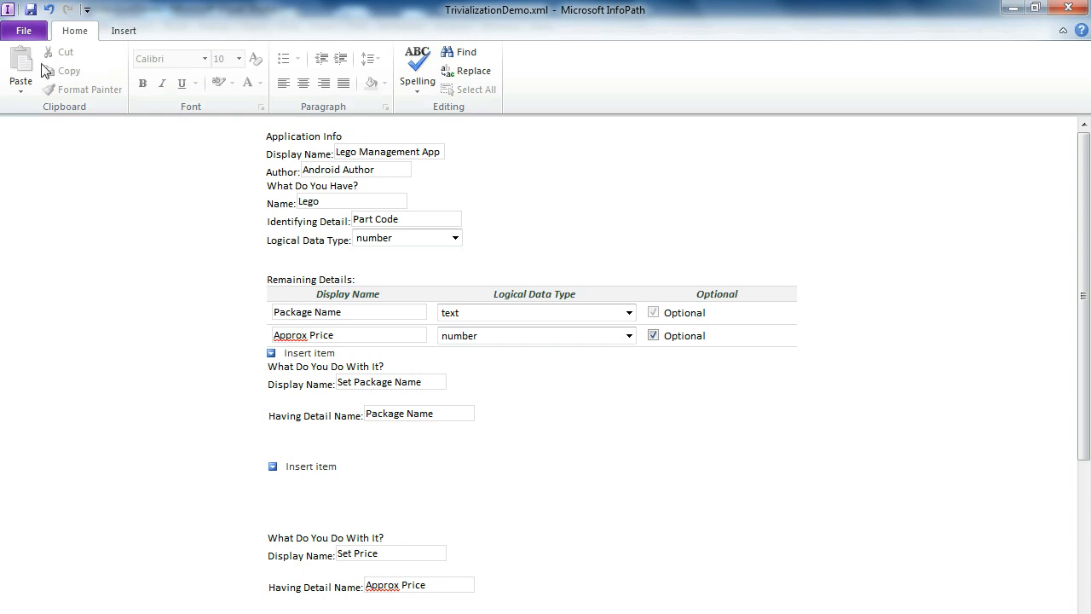
{"action": "mouse_move", "coordinate": [1068, 33]}
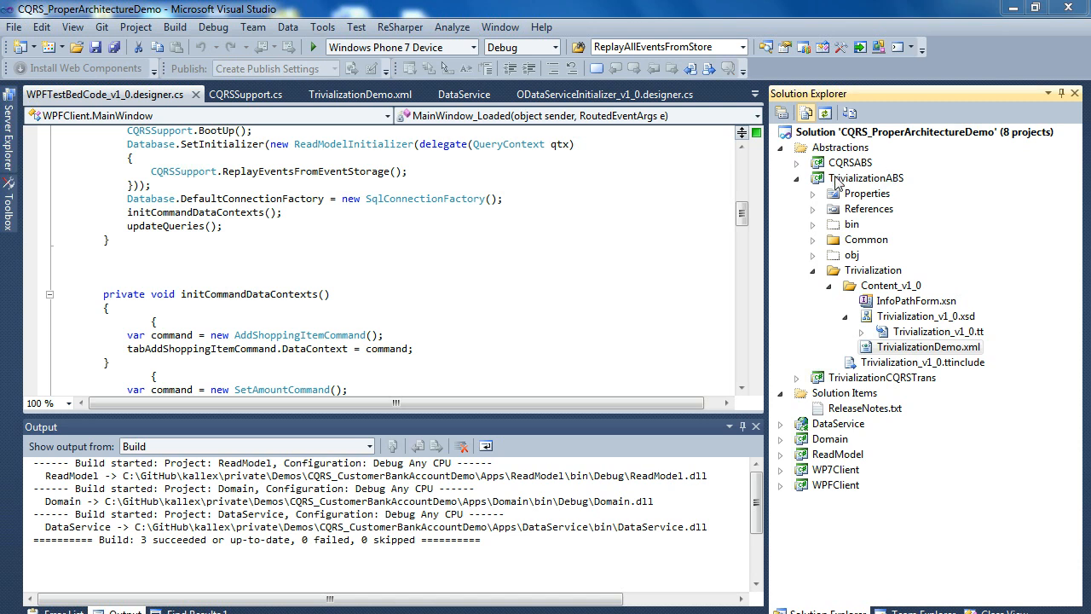
{"action": "mouse_move", "coordinate": [849, 113]}
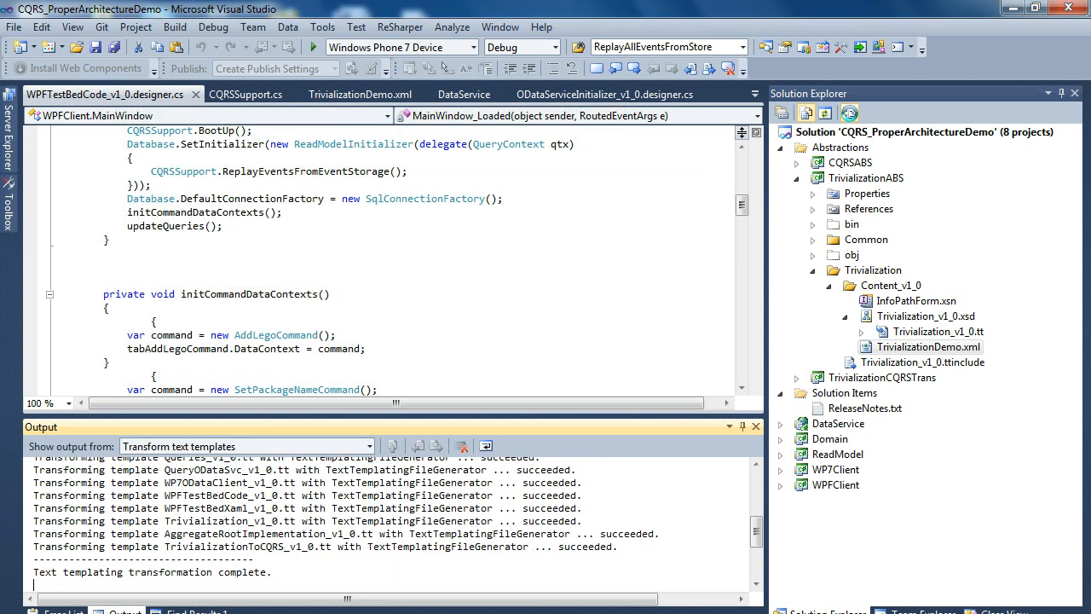
{"action": "mouse_move", "coordinate": [848, 113]}
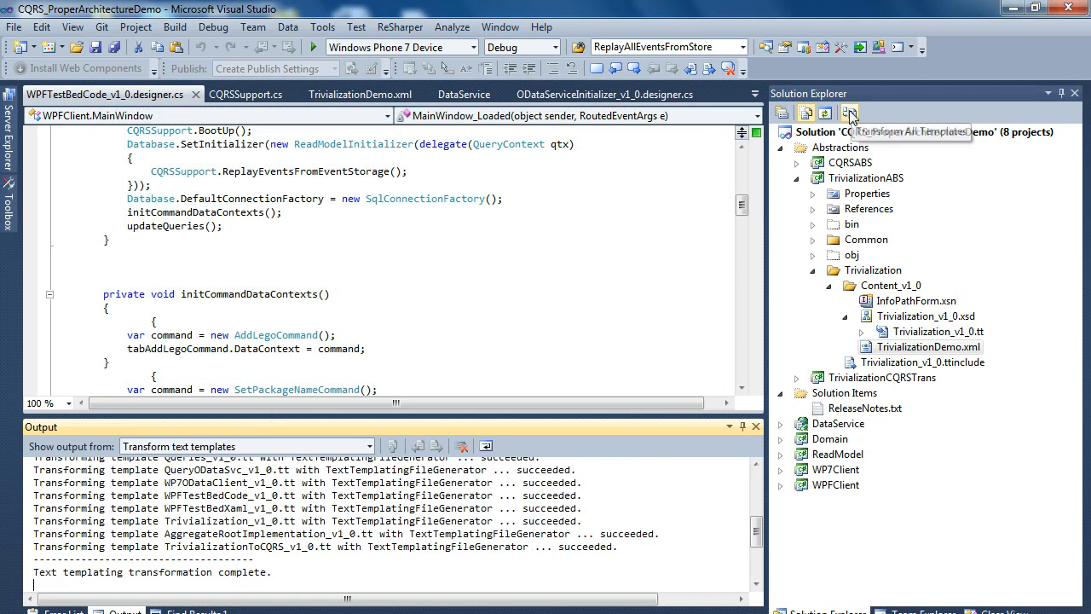
Transform all text templates and build the whole solution.
{"action": "left_click", "coordinate": [847, 113]}
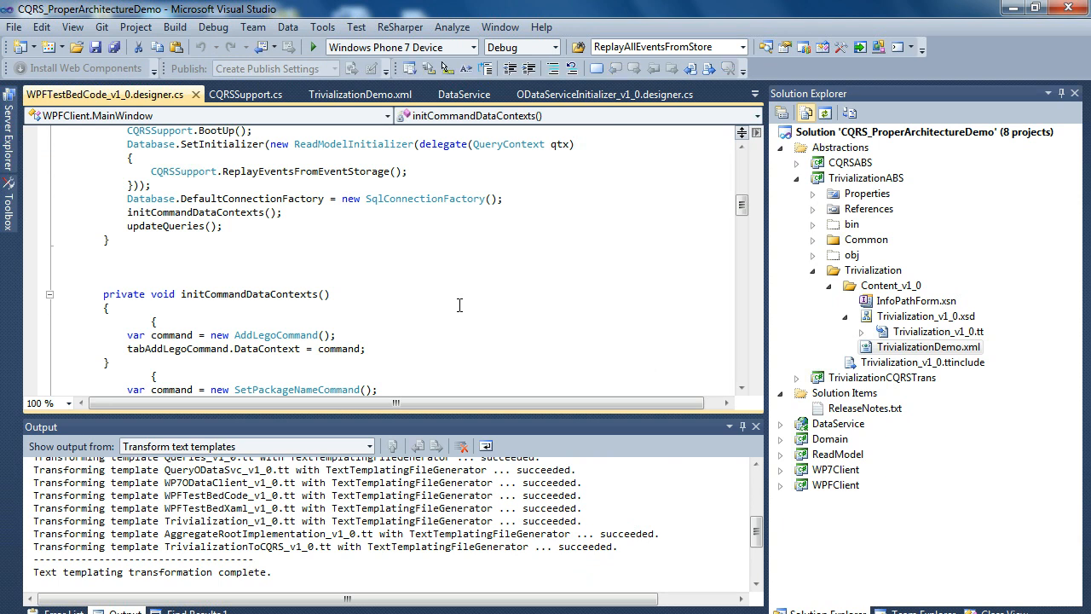
{"action": "left_click", "coordinate": [175, 26]}
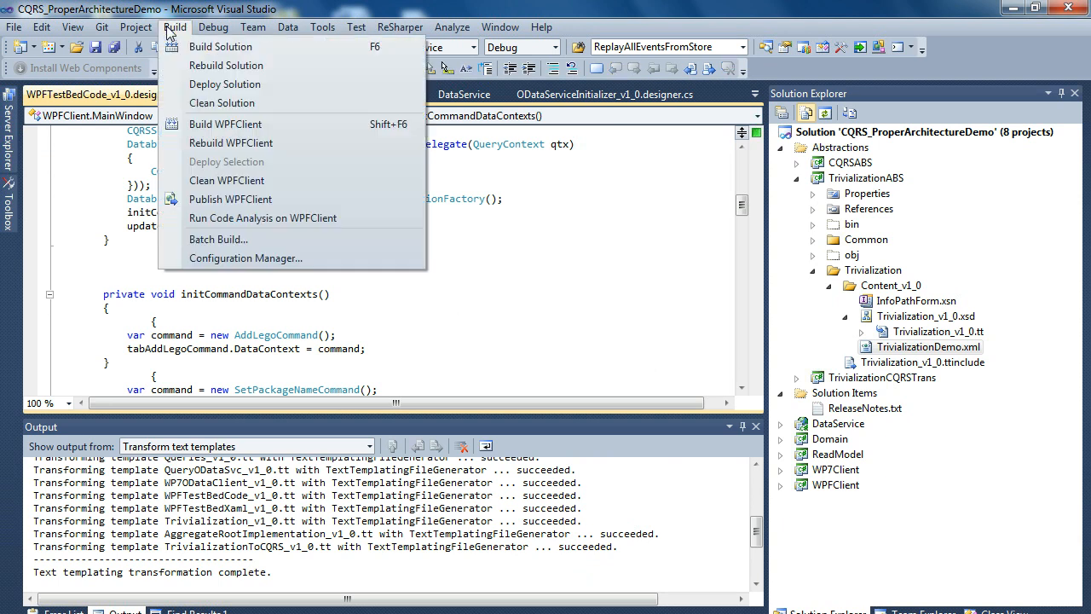
{"action": "left_click", "coordinate": [220, 46]}
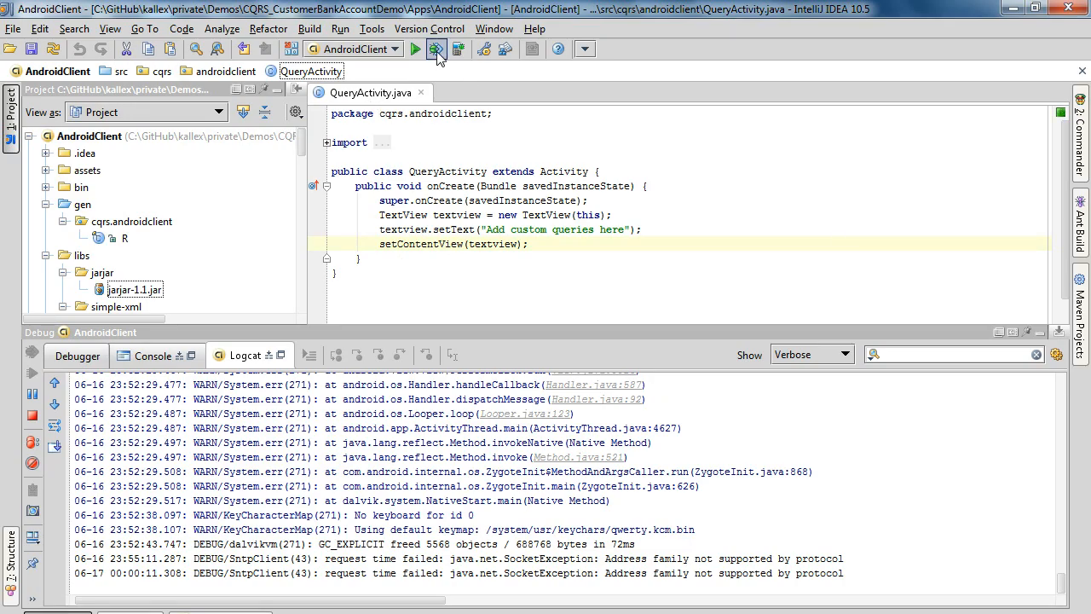
{"action": "mouse_move", "coordinate": [437, 48]}
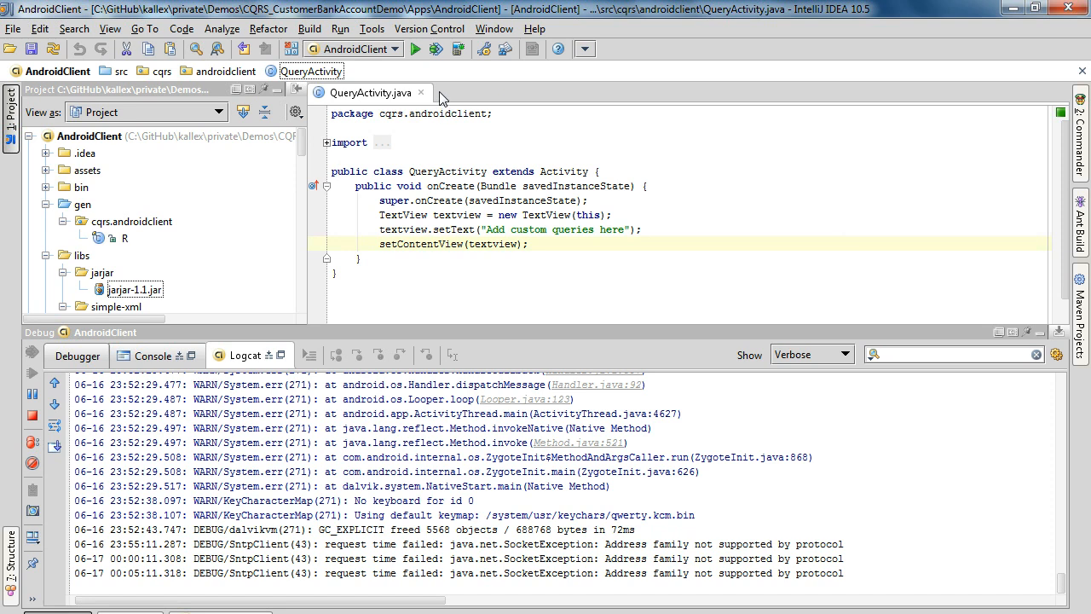
Launch the AndroidClient project in debug mode on the emulator.
{"action": "left_click", "coordinate": [417, 49]}
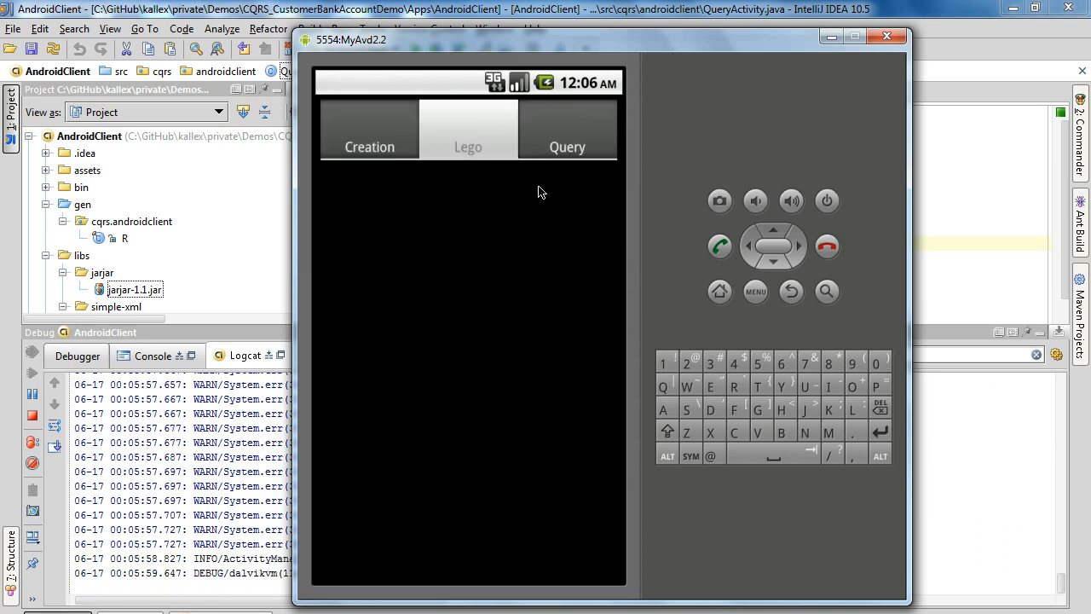
{"action": "mouse_move", "coordinate": [495, 154]}
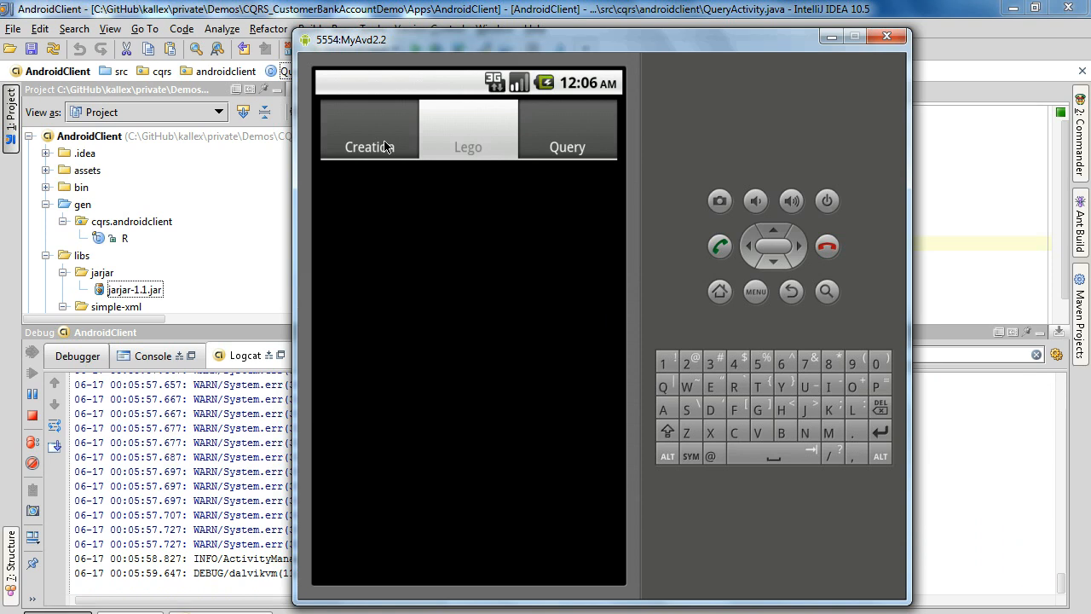
Add a Lego with part code 1234 from the app's Creation screen.
{"action": "left_click", "coordinate": [368, 130]}
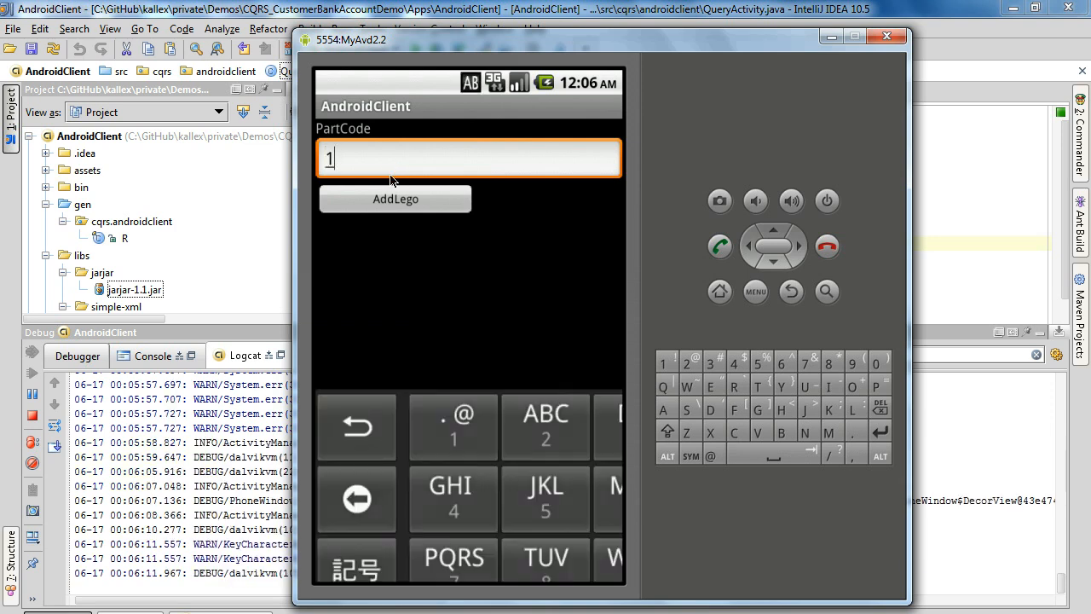
{"action": "type", "text": "234"}
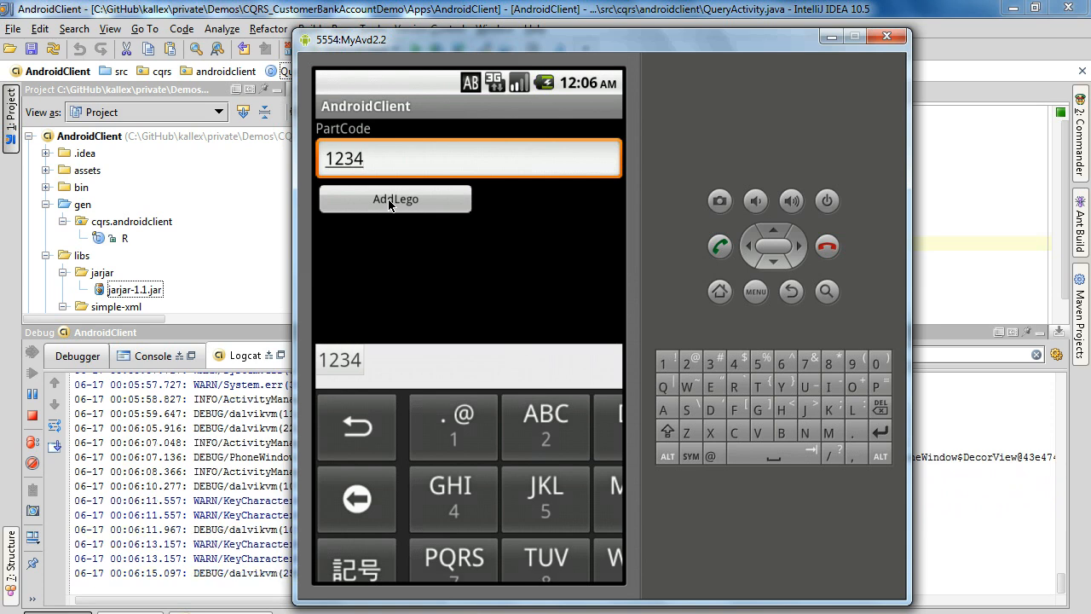
{"action": "left_click", "coordinate": [395, 198]}
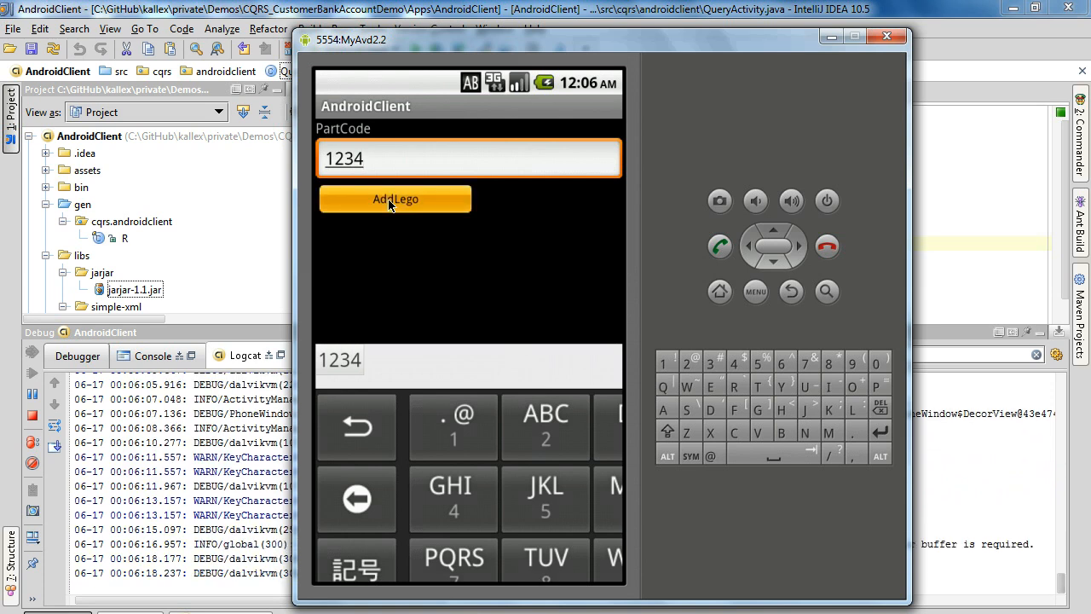
{"action": "left_click", "coordinate": [394, 199]}
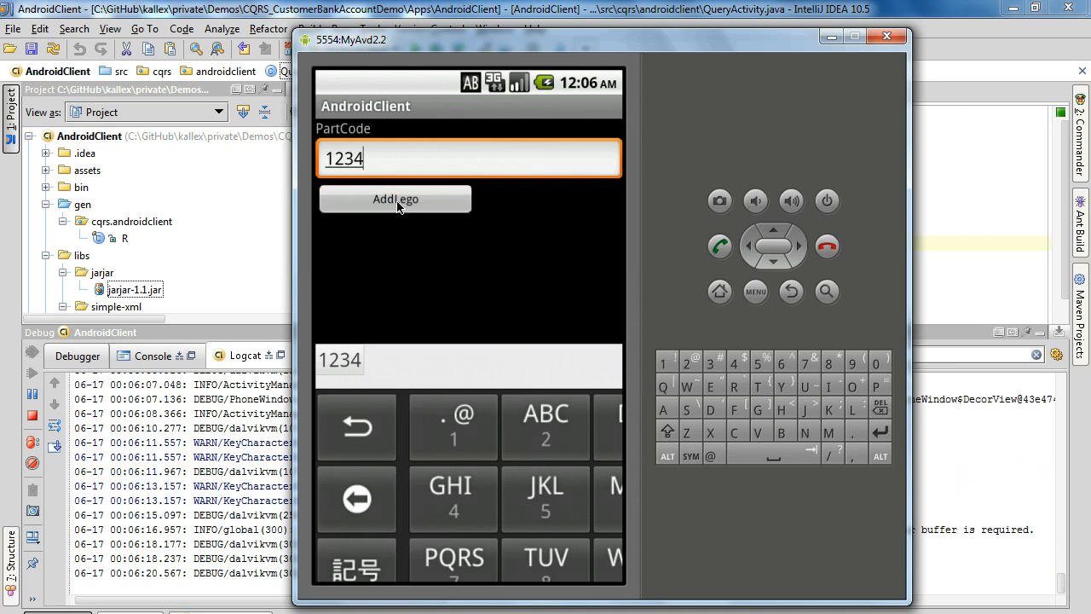
{"action": "left_click", "coordinate": [394, 198]}
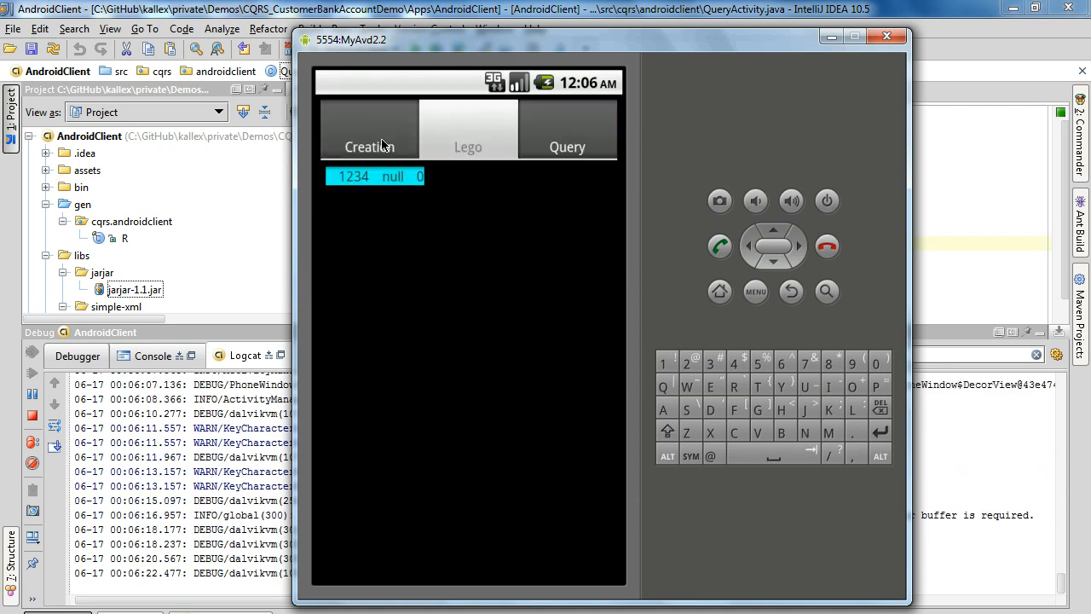
From the Creation tab, add a new Lego part with part code 2345.
{"action": "left_click", "coordinate": [369, 129]}
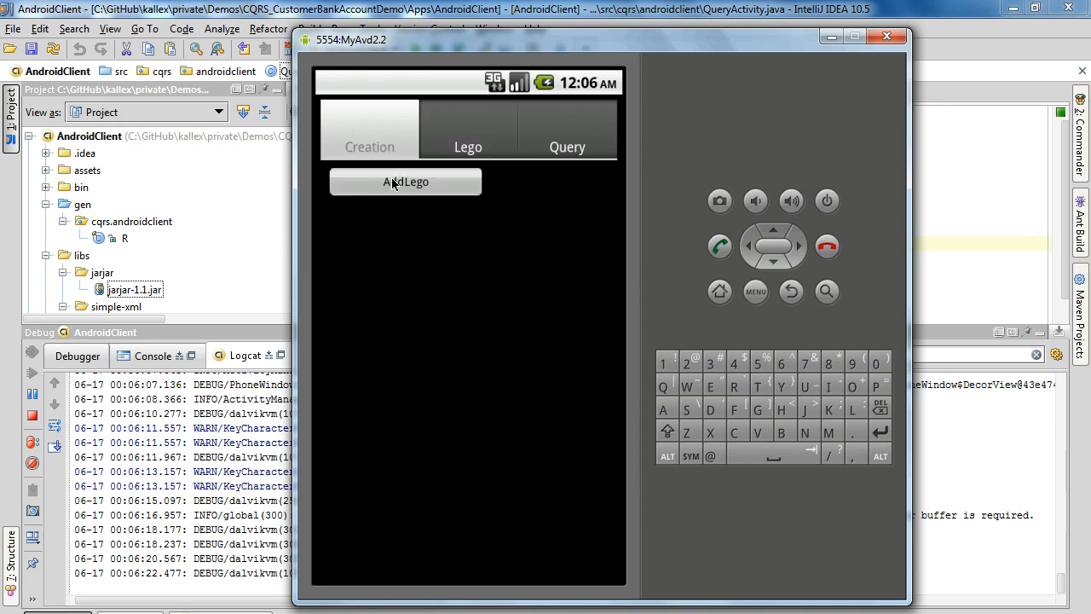
{"action": "left_click", "coordinate": [405, 181]}
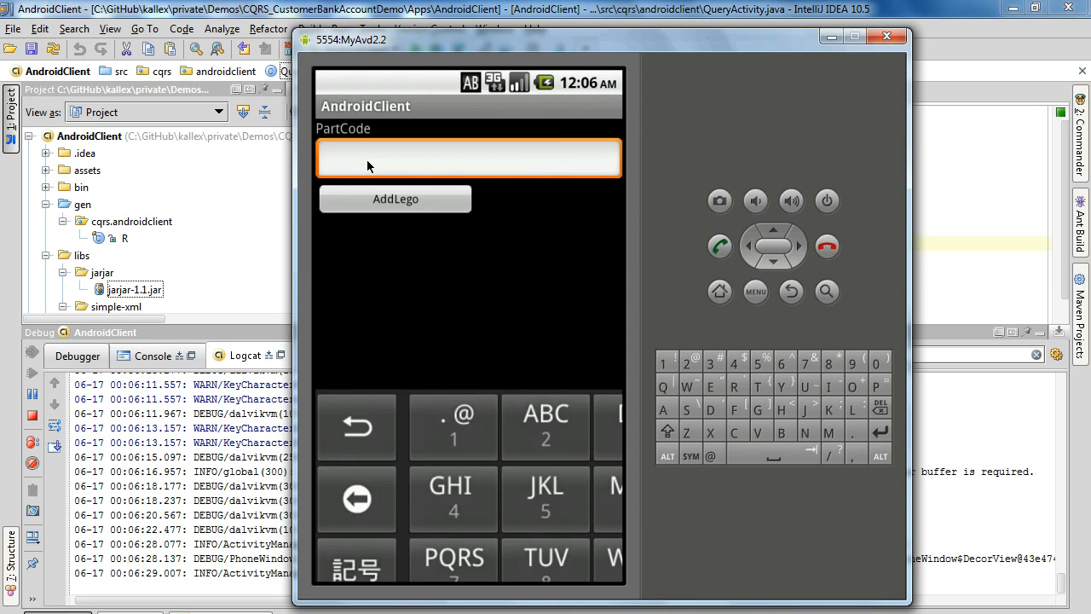
{"action": "type", "text": "2345"}
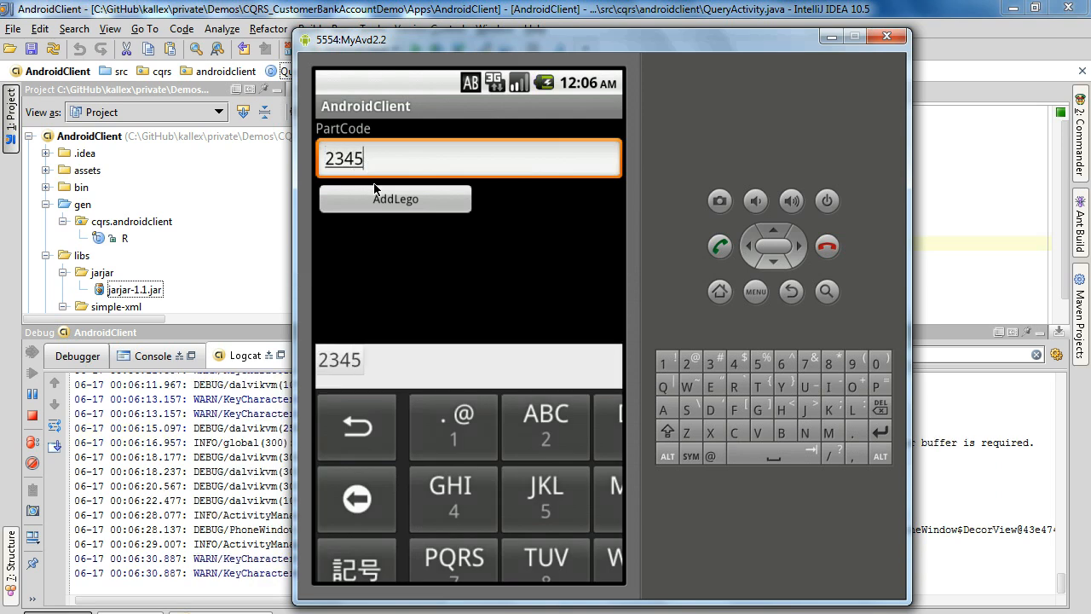
{"action": "left_click", "coordinate": [395, 198]}
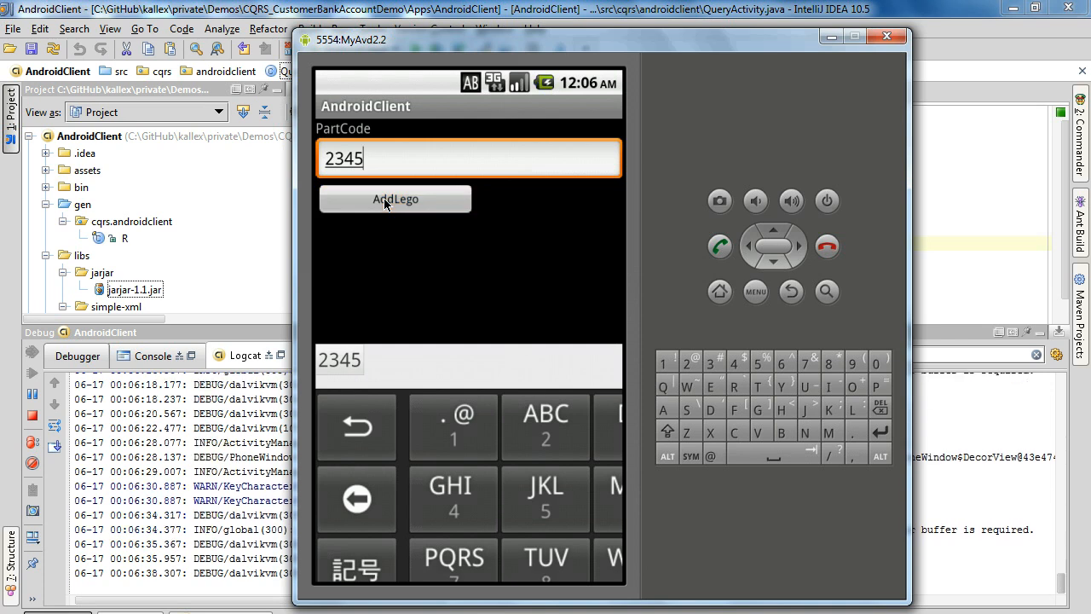
{"action": "left_click", "coordinate": [395, 199]}
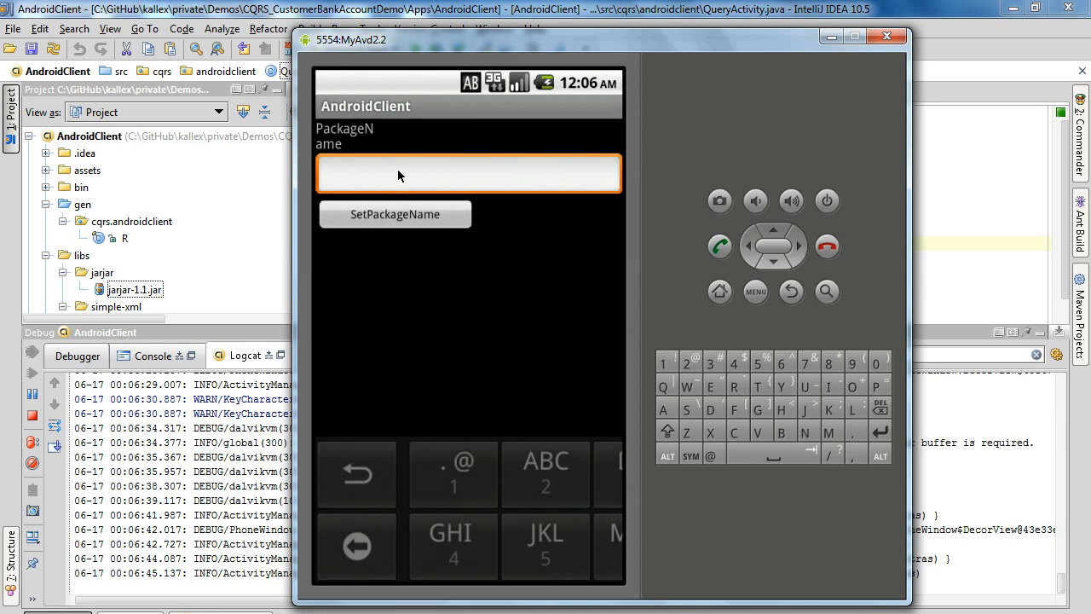
Enter 'Lego City Police Car' as the part's package name.
{"action": "type", "text": "Lego C"}
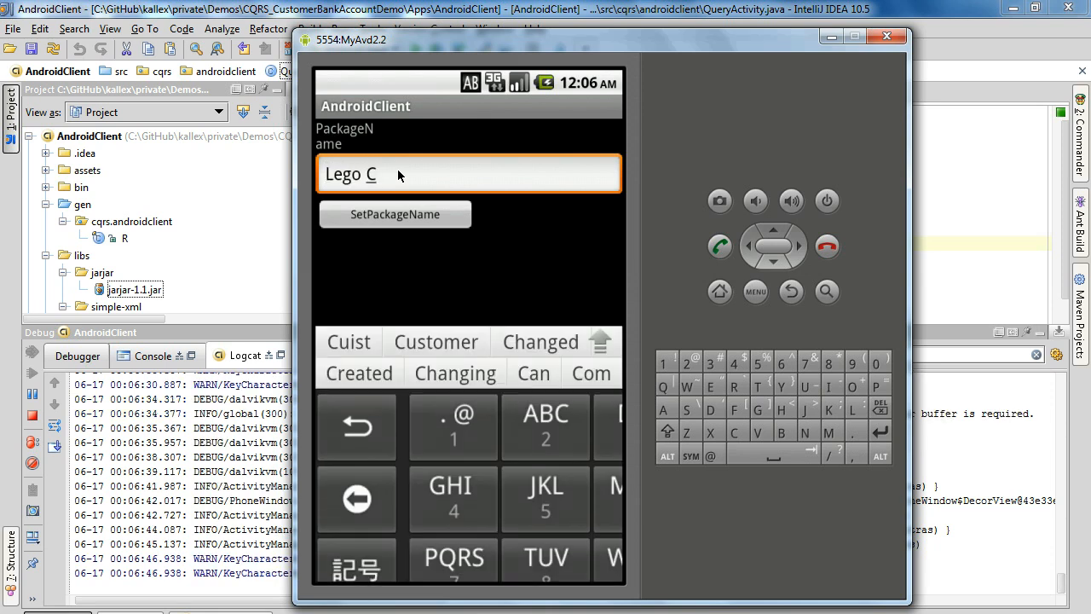
{"action": "type", "text": "ity"}
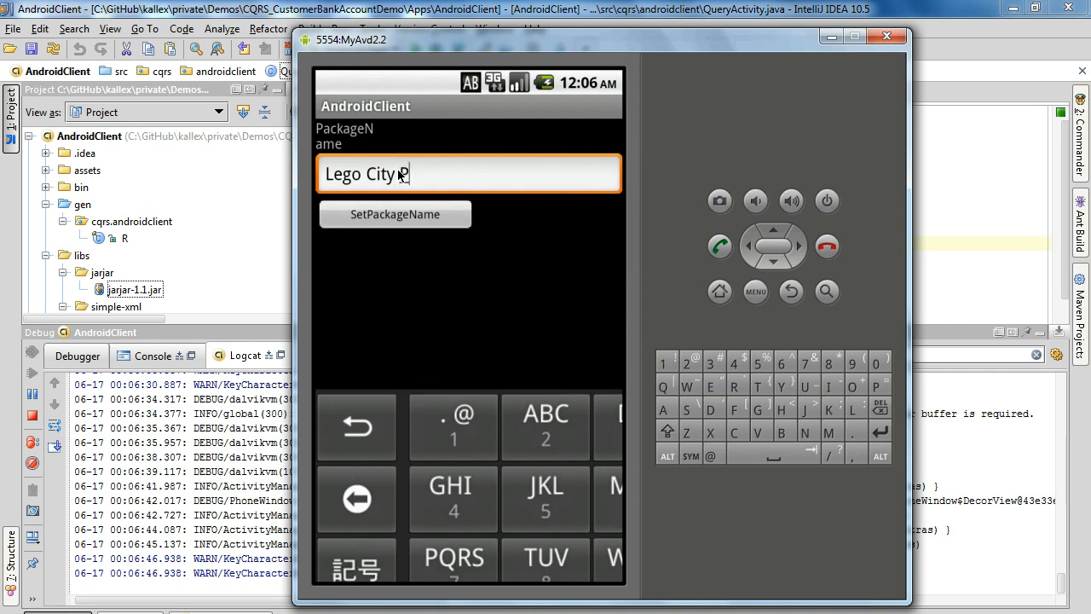
{"action": "type", "text": "Police C"}
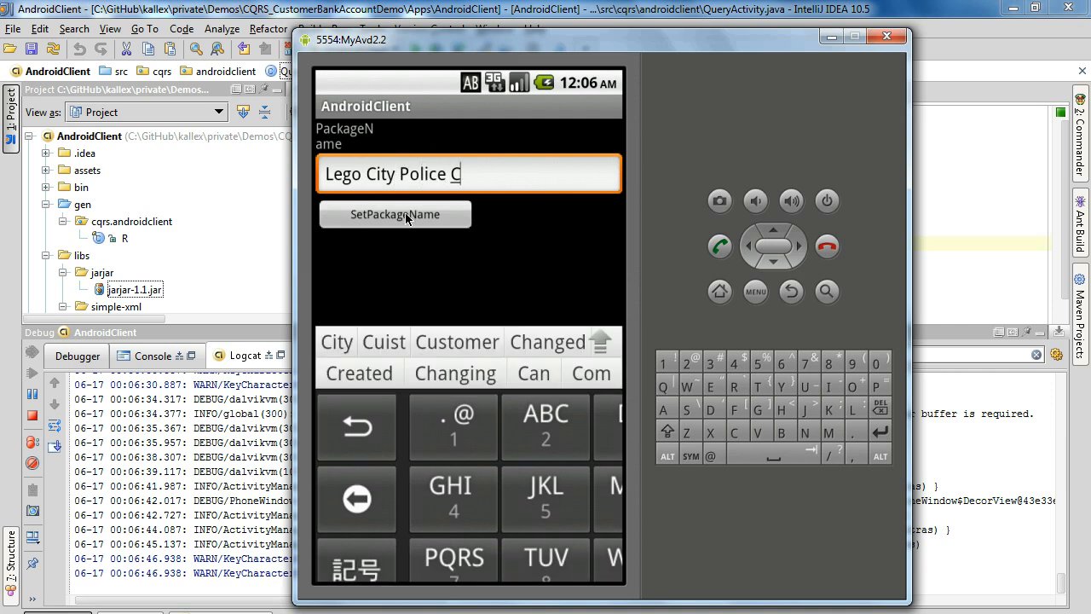
{"action": "type", "text": "ar"}
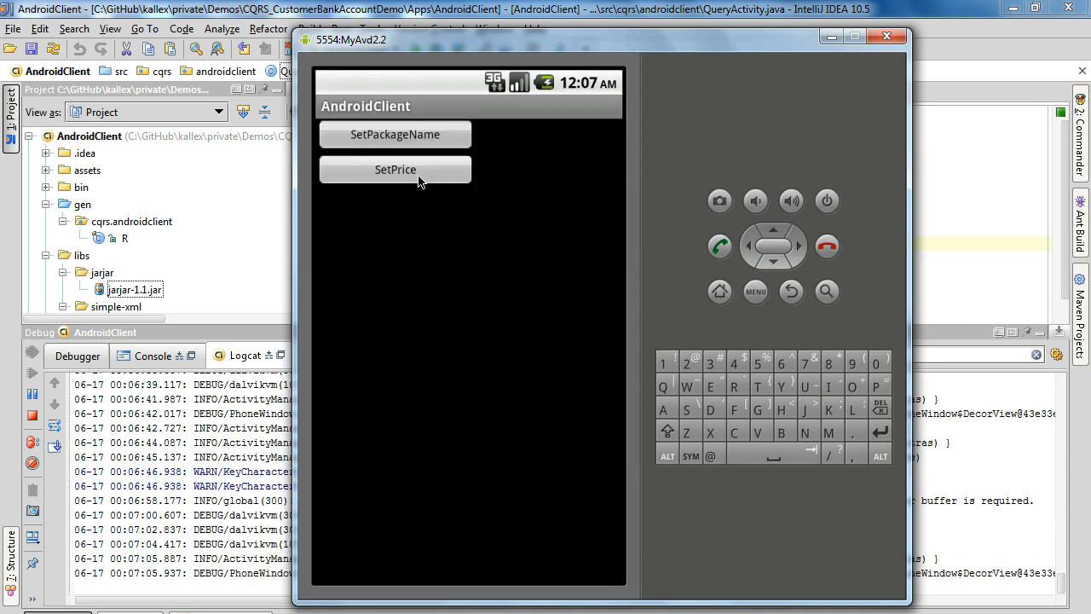
Set the part's approximate price to 10.
{"action": "left_click", "coordinate": [395, 168]}
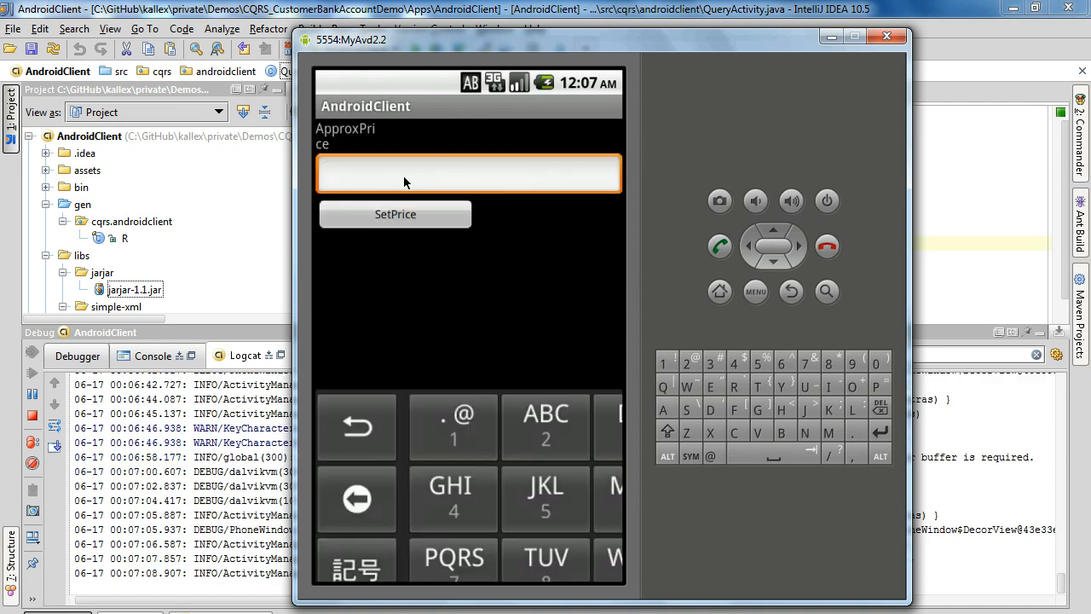
{"action": "type", "text": "10"}
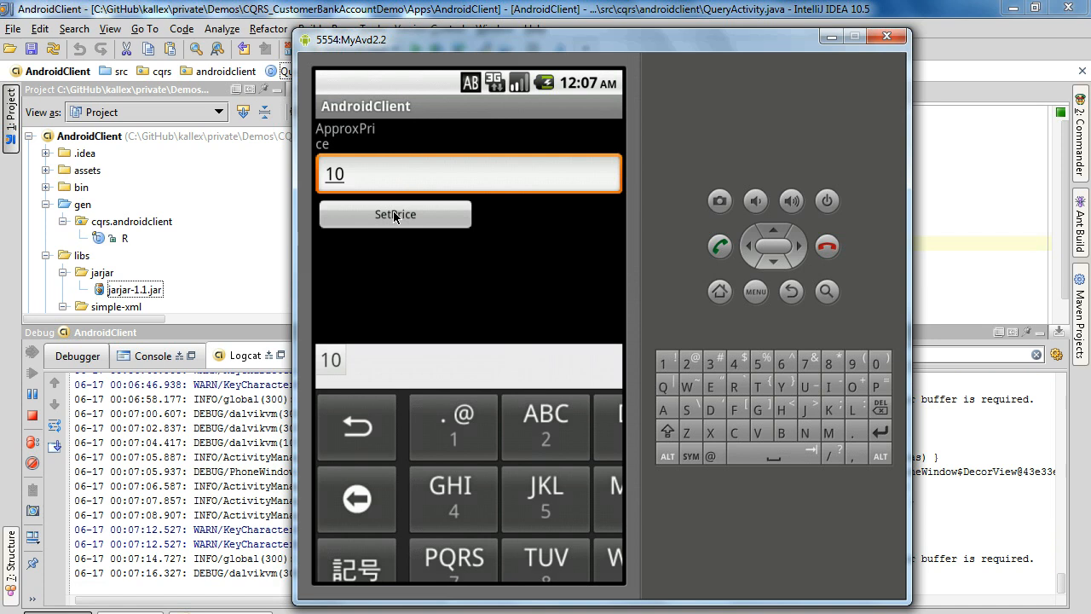
{"action": "left_click", "coordinate": [394, 214]}
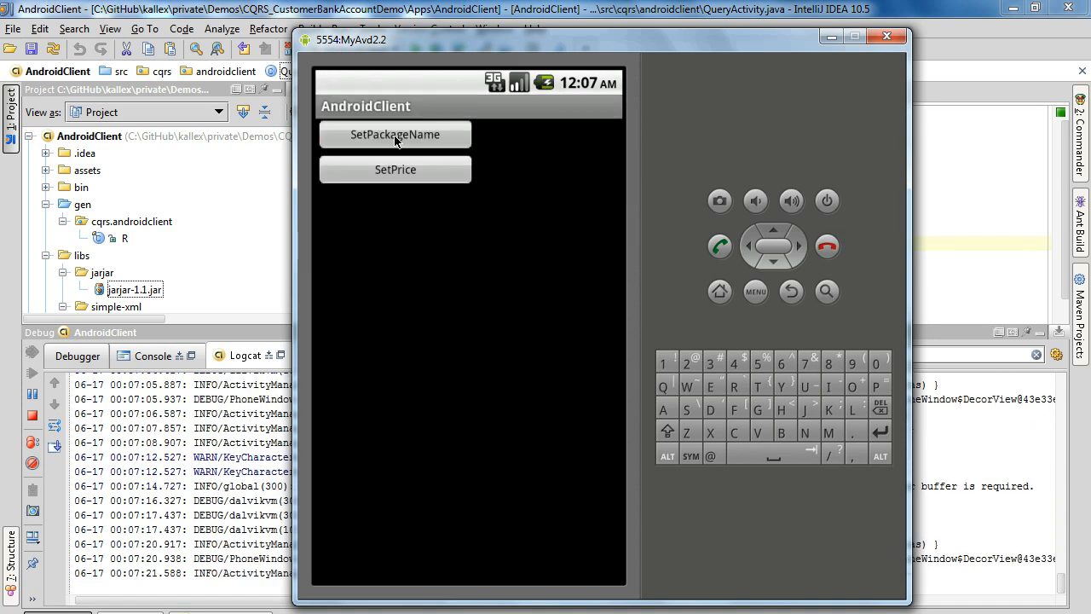
Set part 2345's package name to 'Lego Boat'.
{"action": "left_click", "coordinate": [394, 134]}
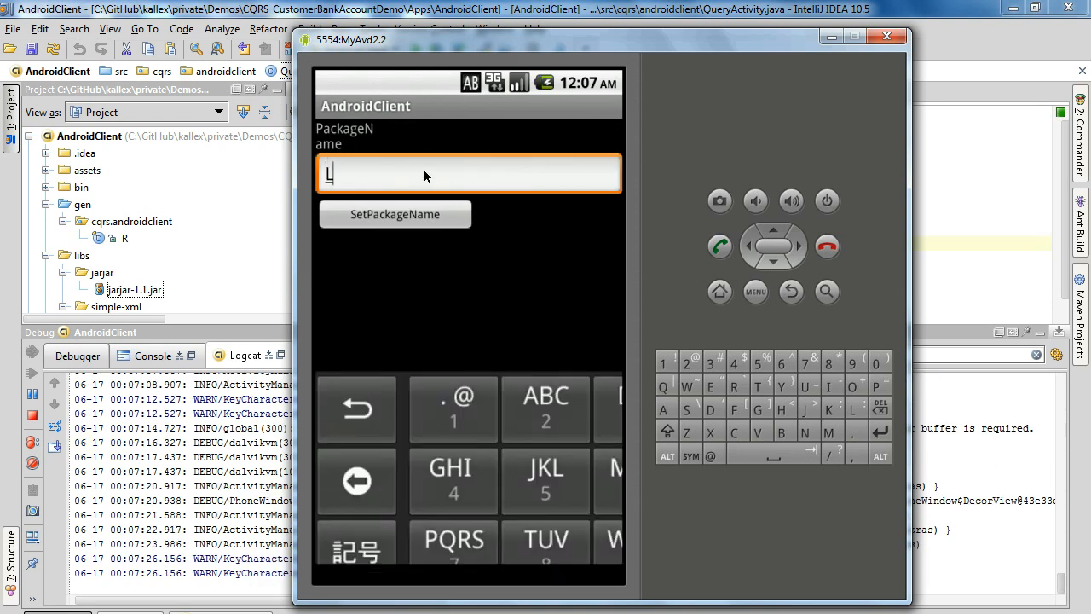
{"action": "type", "text": "ego"}
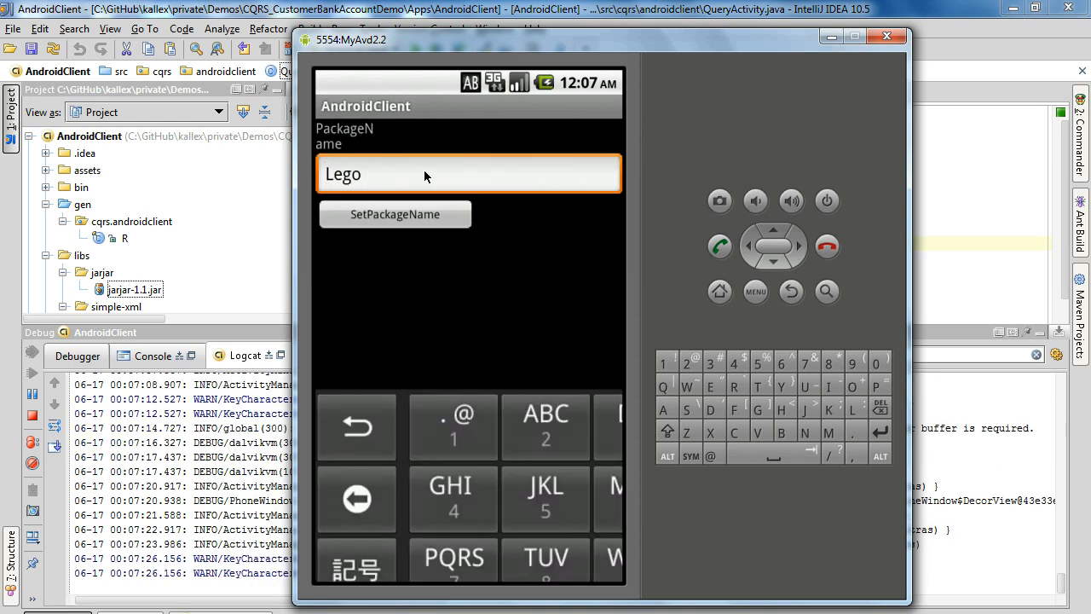
{"action": "type", "text": "Boat"}
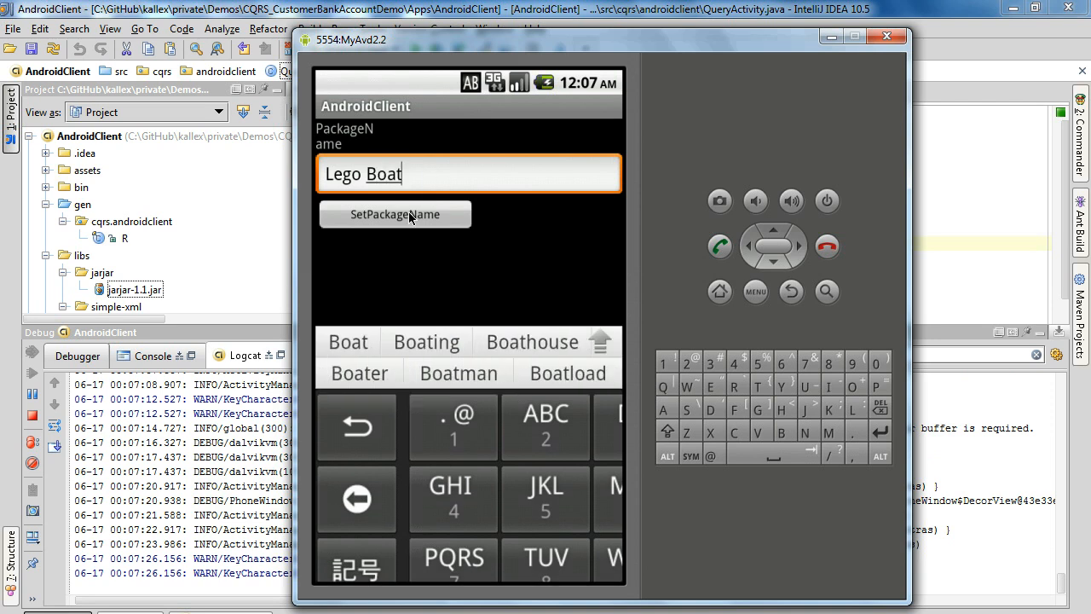
{"action": "left_click", "coordinate": [394, 214]}
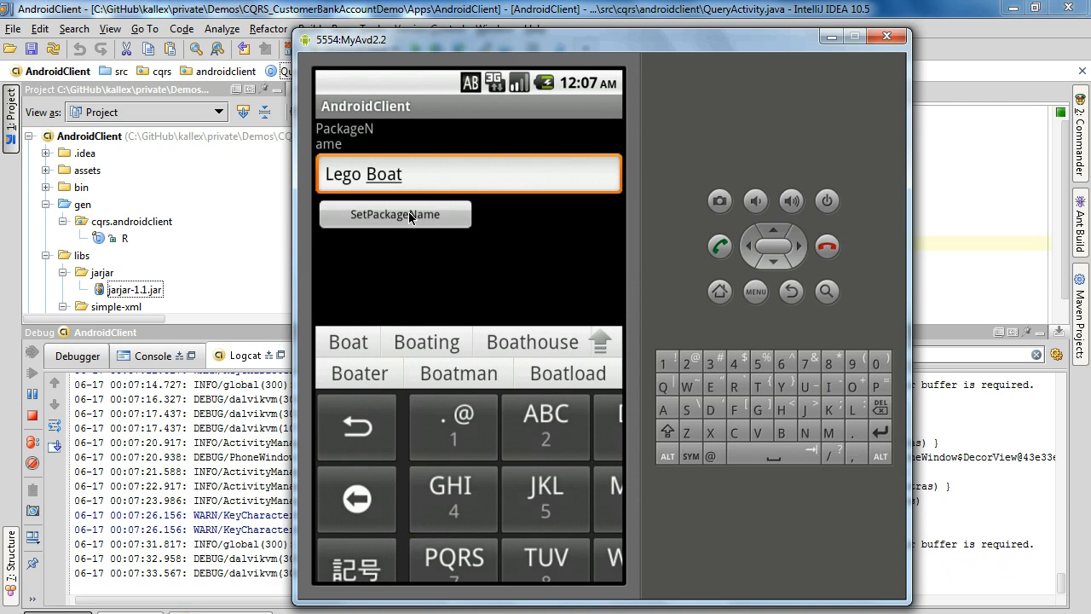
{"action": "left_click", "coordinate": [395, 214]}
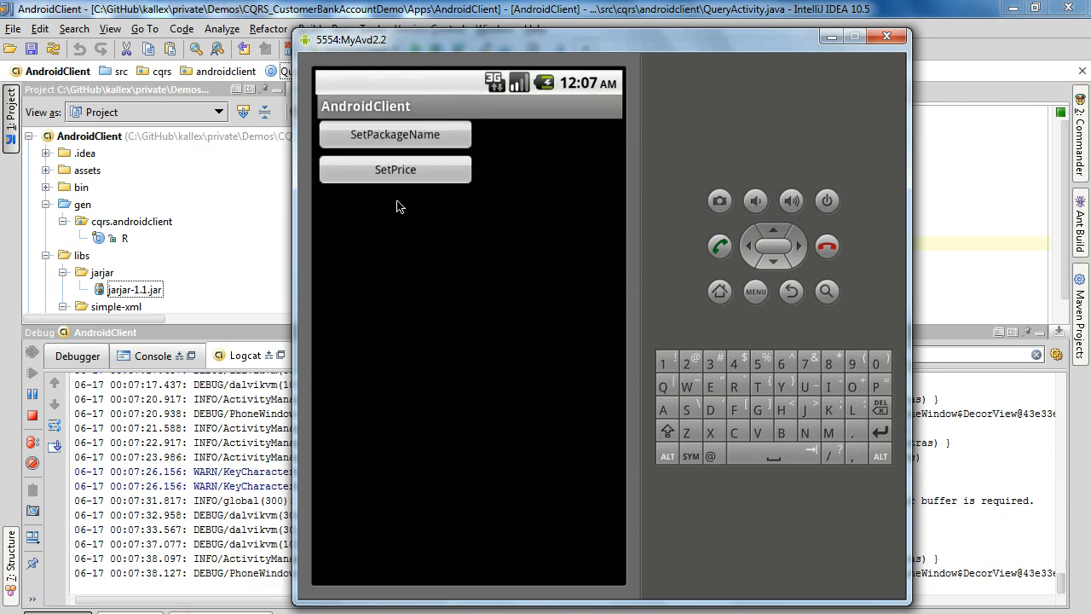
Set part 2345's approximate price to 20.
{"action": "left_click", "coordinate": [395, 169]}
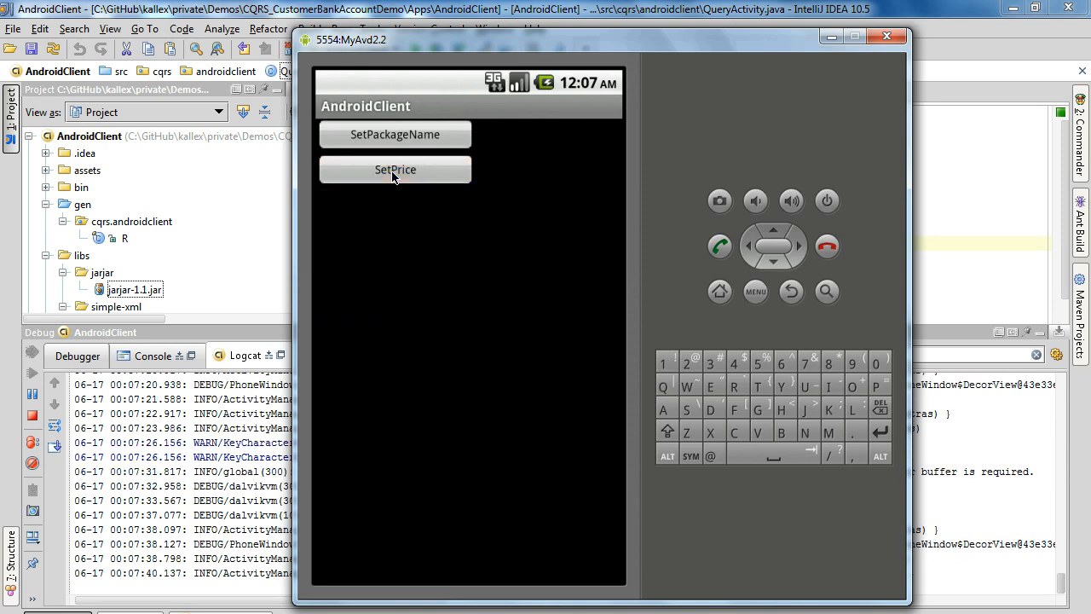
{"action": "left_click", "coordinate": [395, 168]}
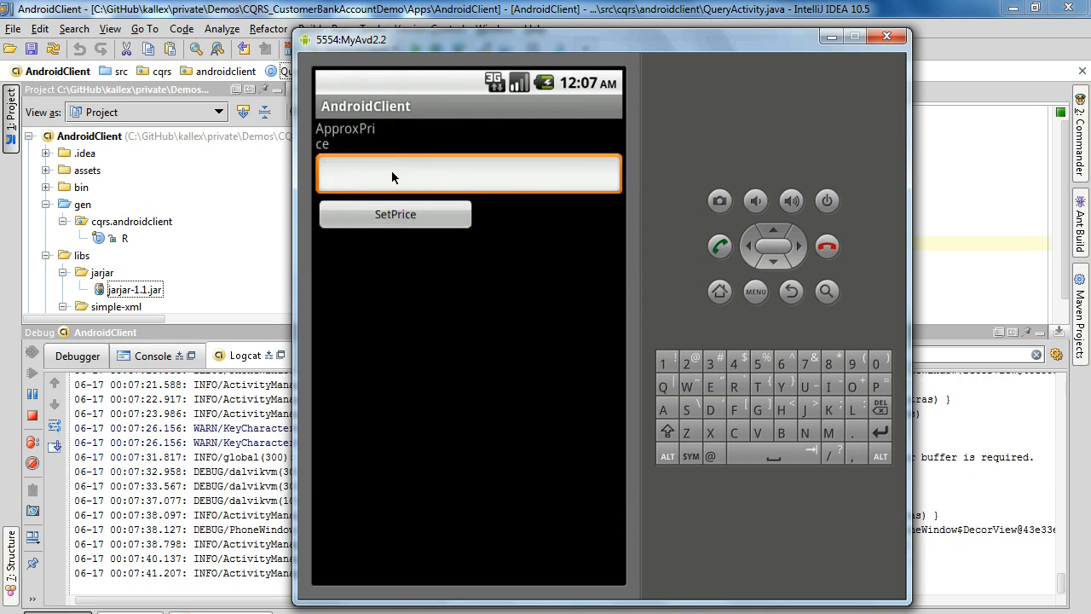
{"action": "type", "text": "20"}
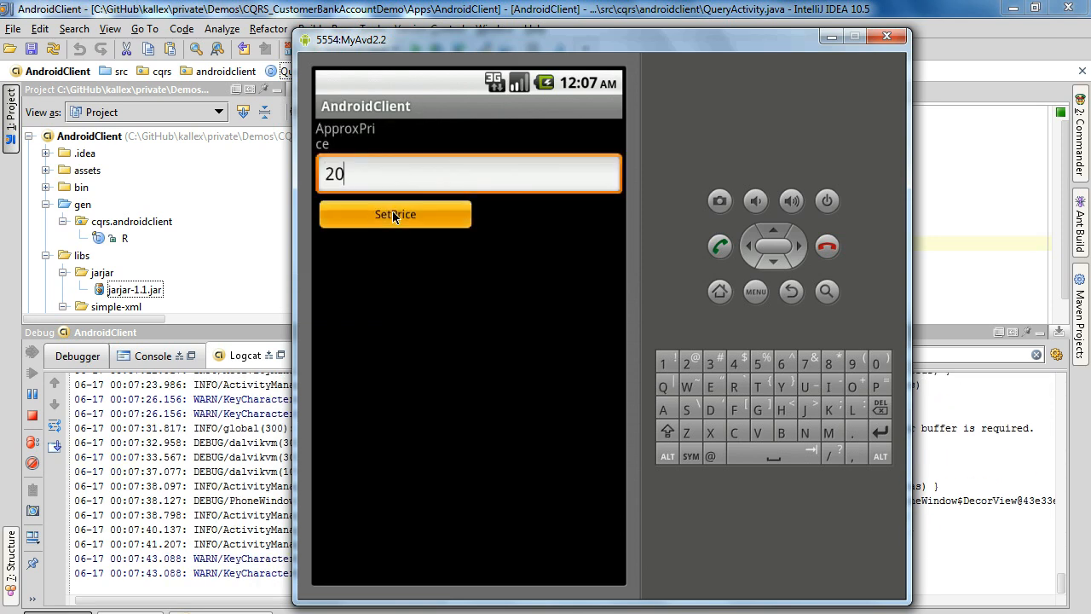
{"action": "left_click", "coordinate": [395, 214]}
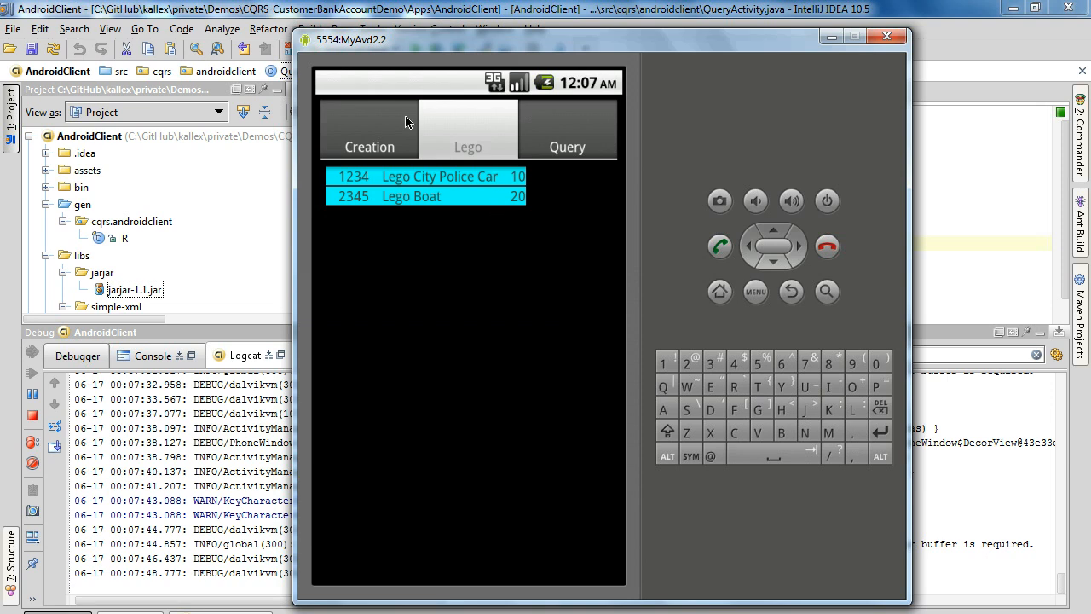
{"action": "mouse_move", "coordinate": [483, 291]}
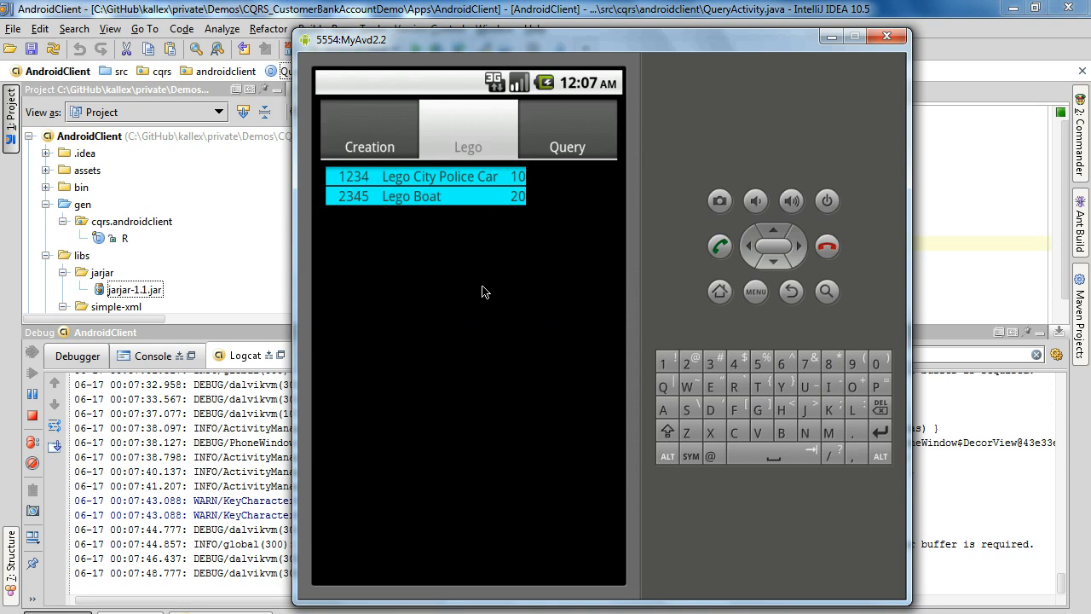